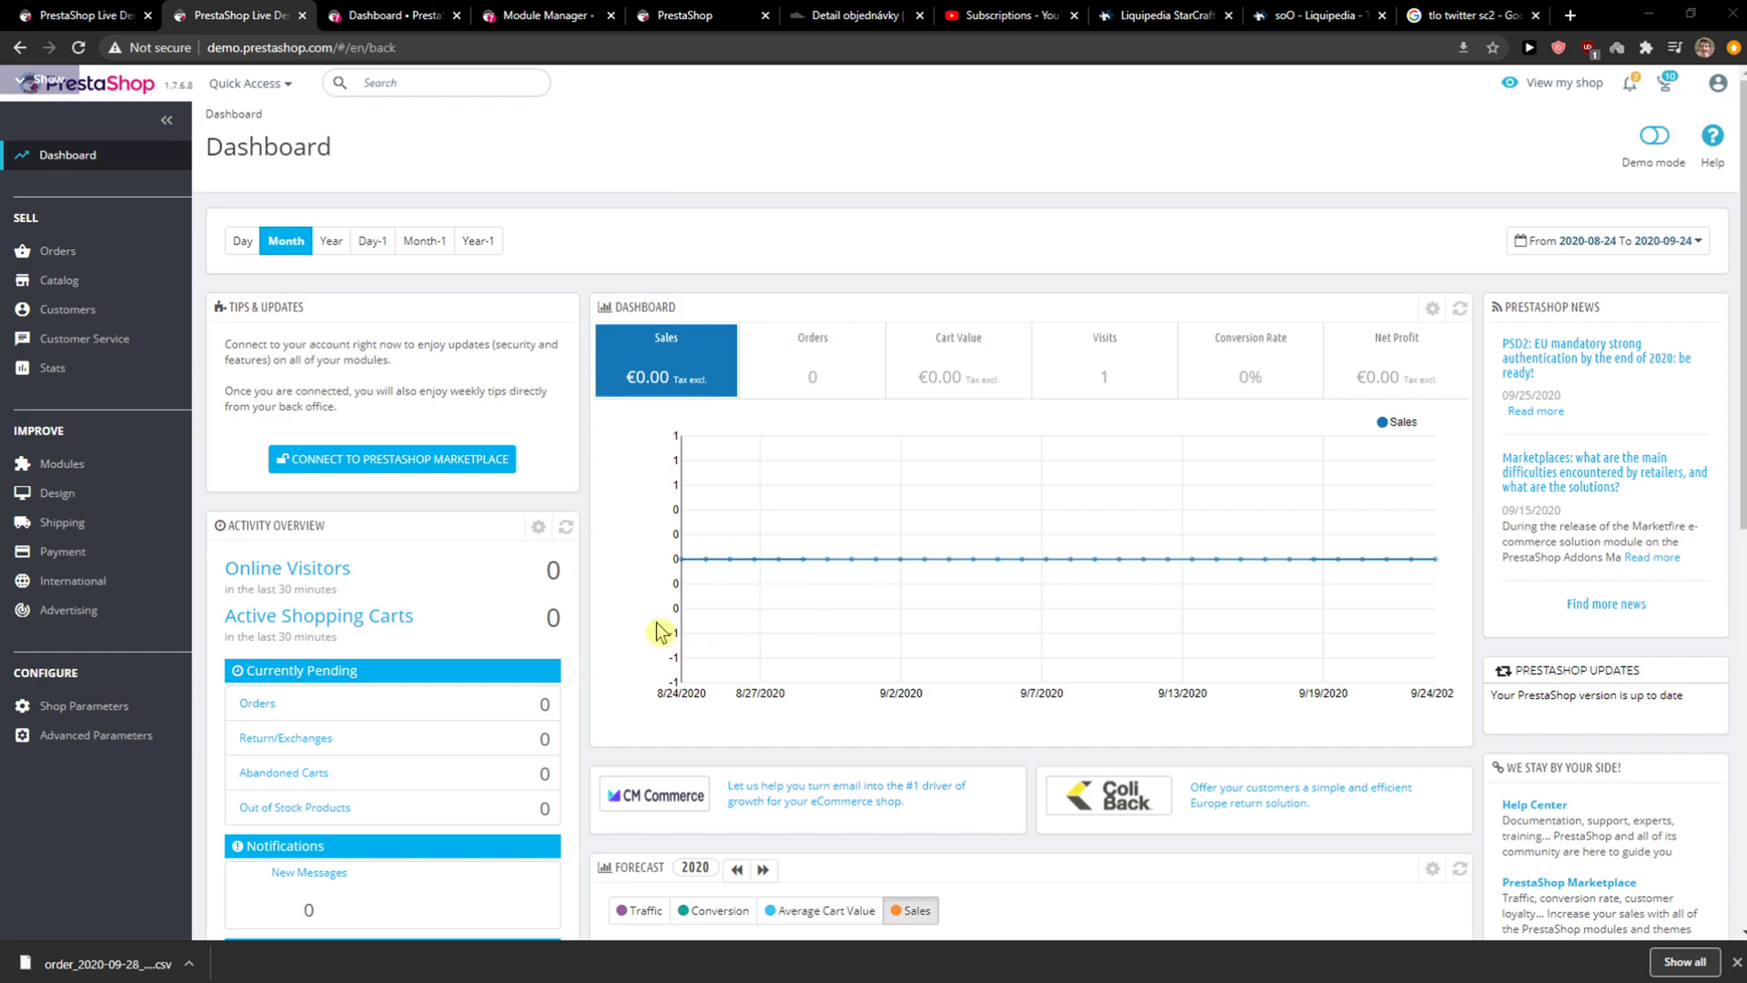
{"action": "mouse_move", "coordinate": [78, 580]}
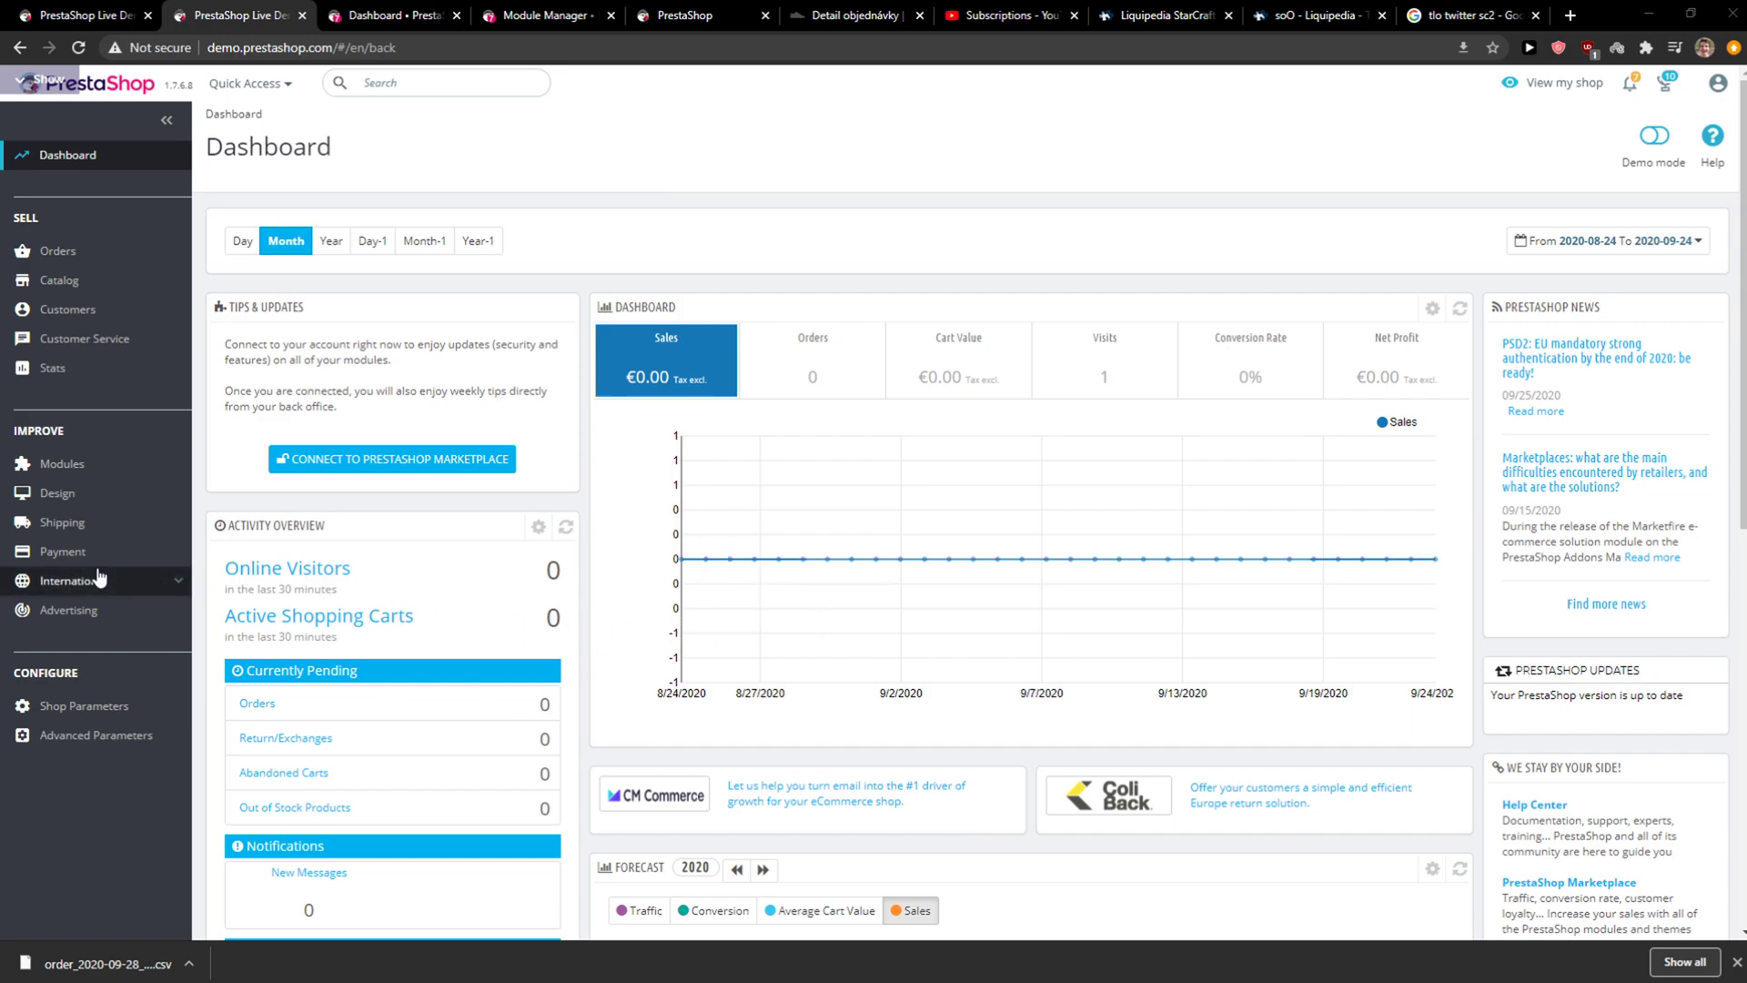
- Go to Shipping > Carriers to list the shop's two existing carriers
{"action": "scroll", "scroll_direction": "down", "scroll_amount": 3}
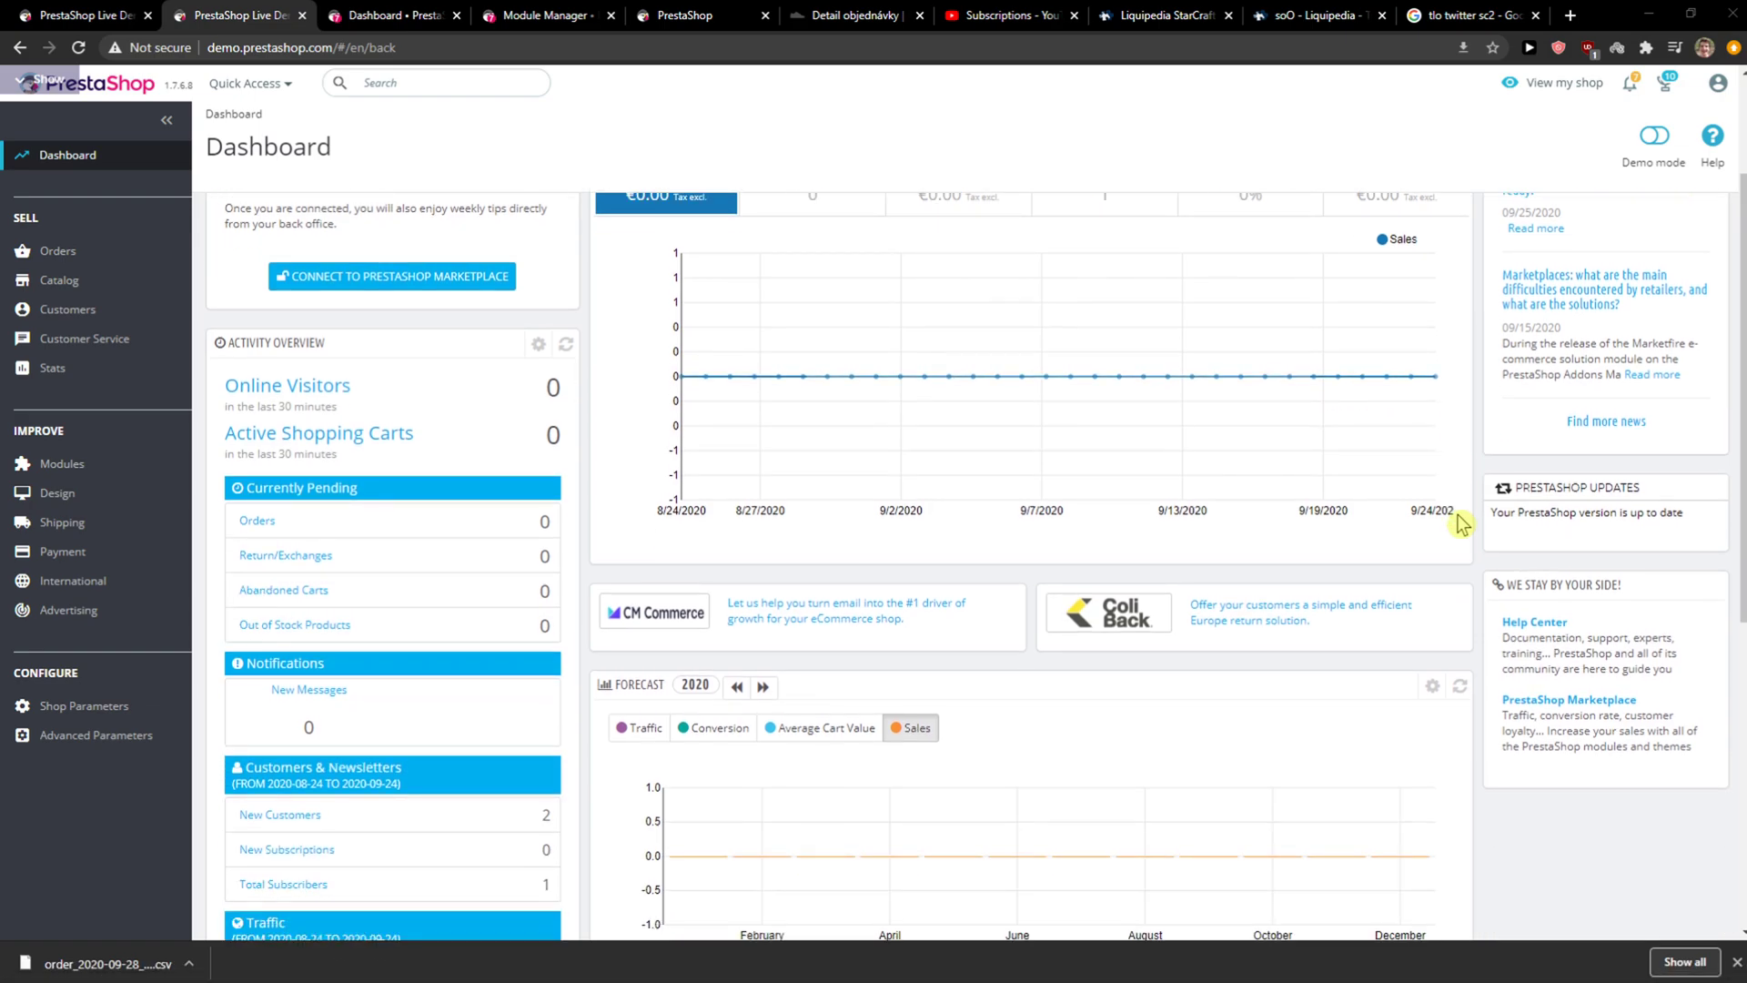
{"action": "scroll", "scroll_direction": "down", "scroll_amount": 3}
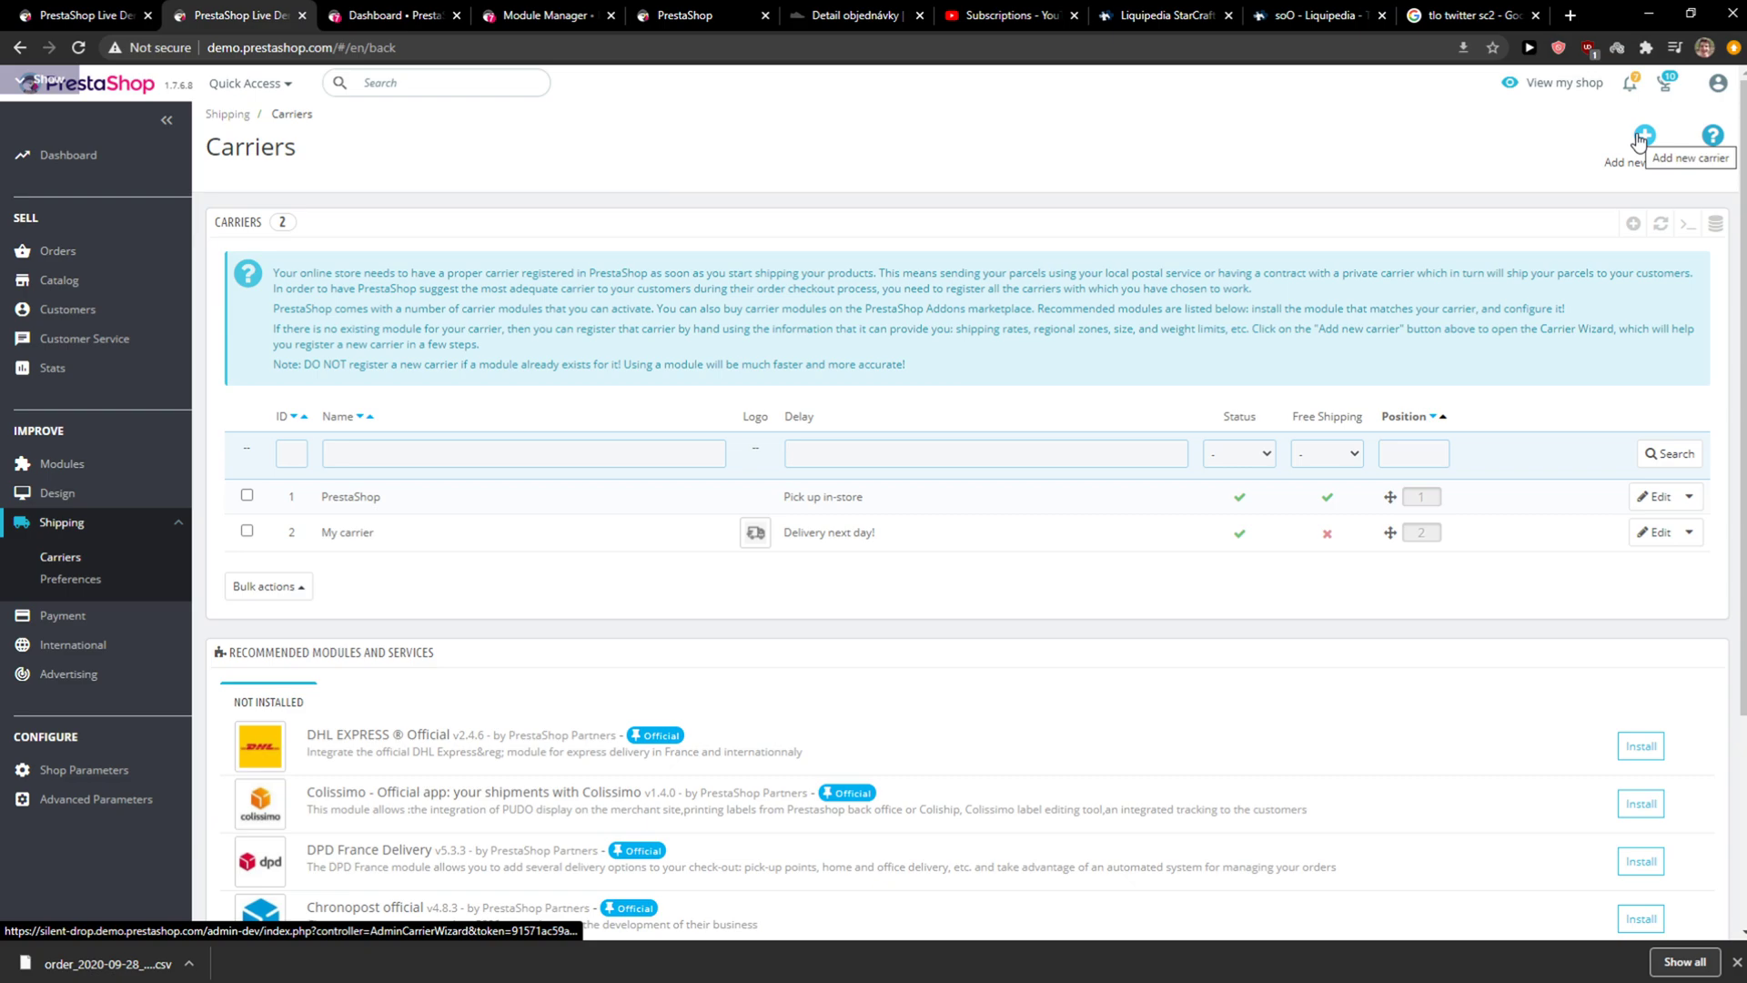
{"action": "scroll", "scroll_direction": "down", "scroll_amount": 3}
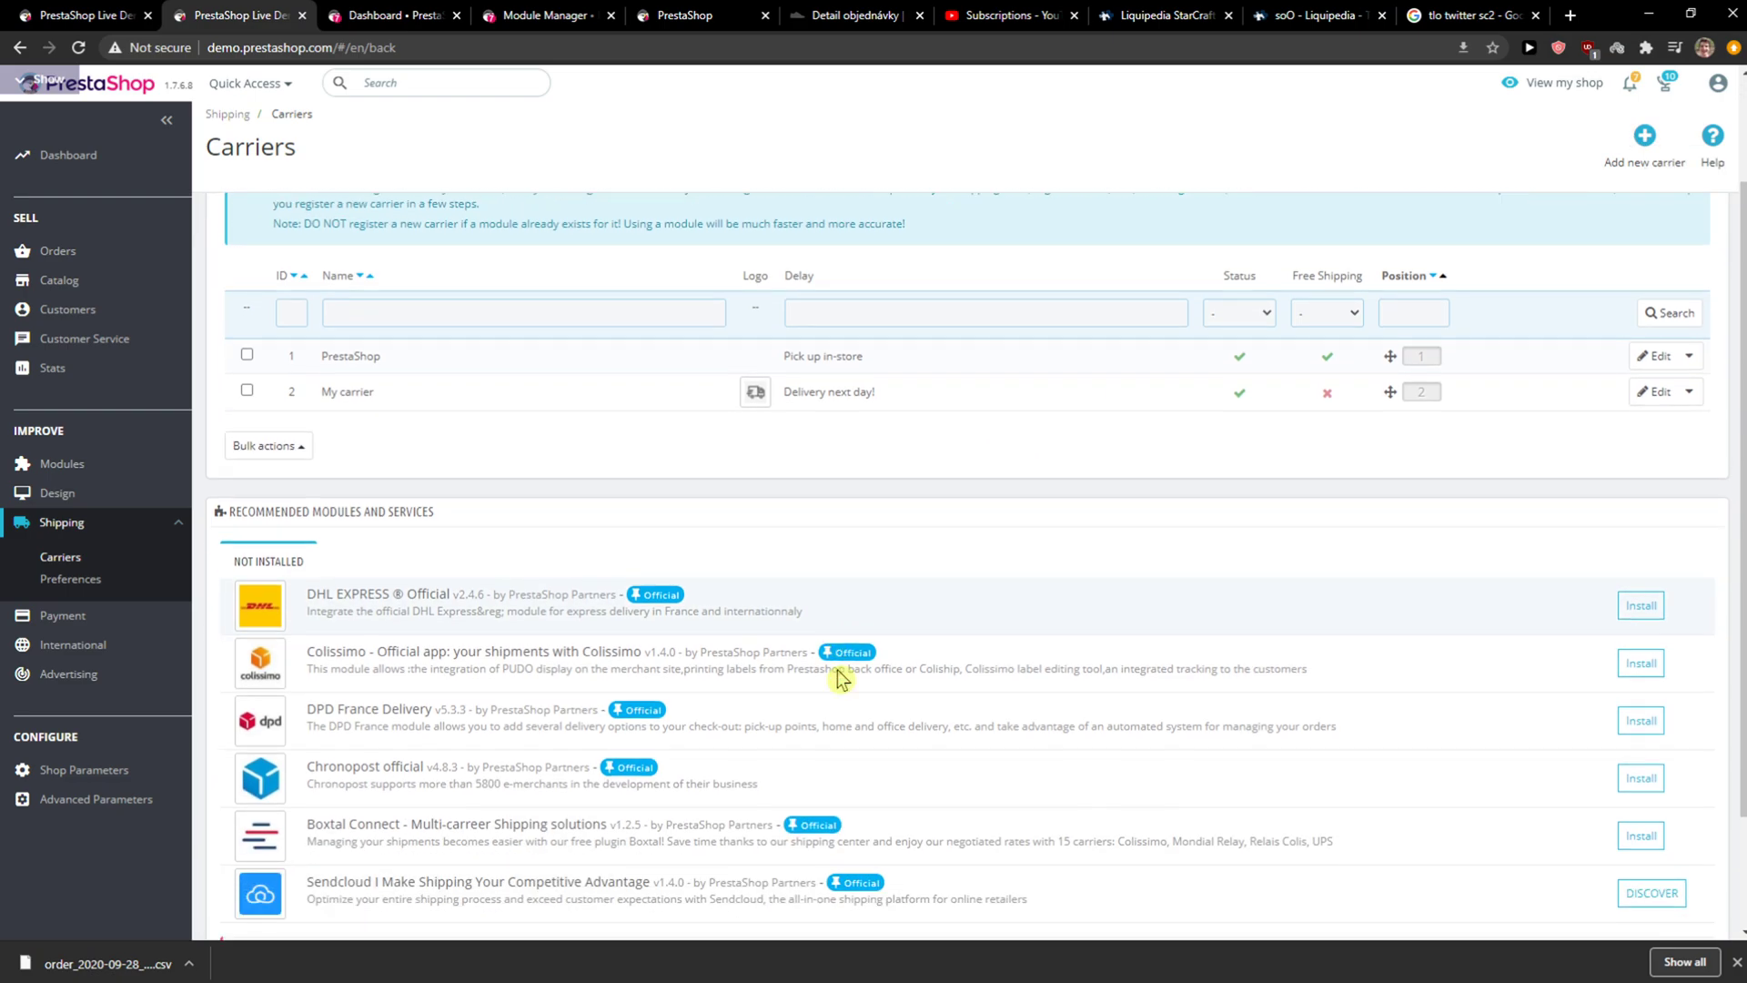
{"action": "scroll", "scroll_direction": "down", "scroll_amount": 3}
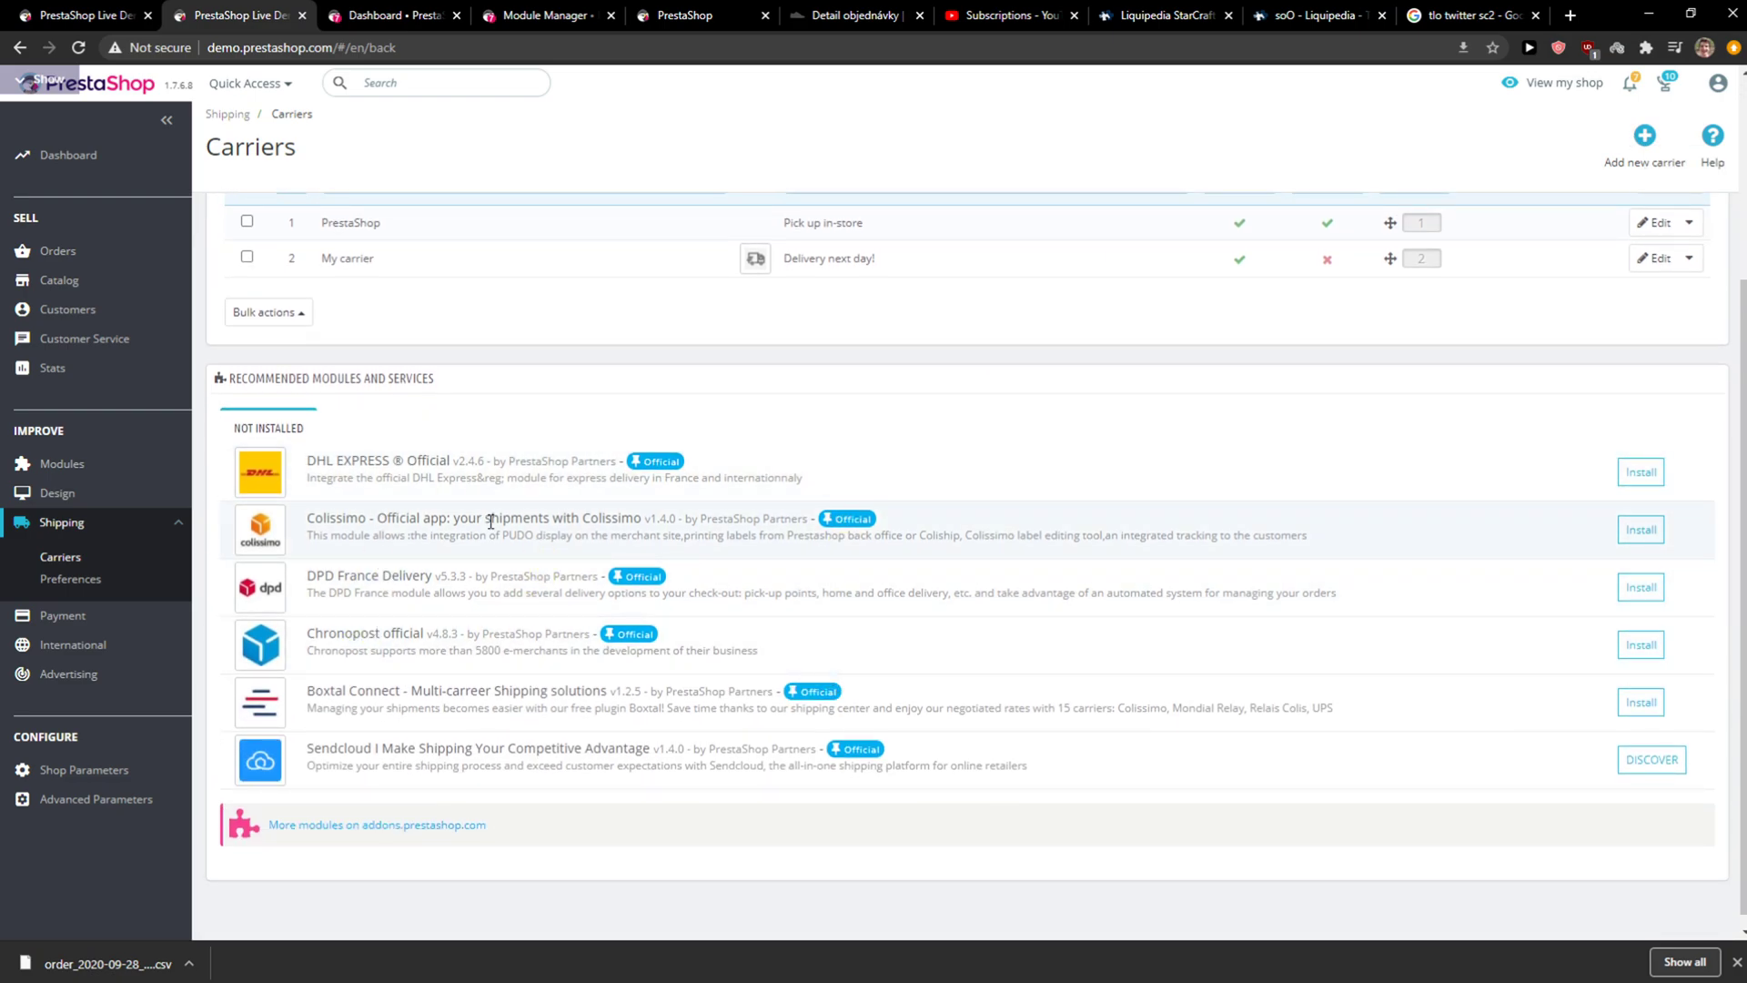
{"action": "mouse_move", "coordinate": [663, 557]}
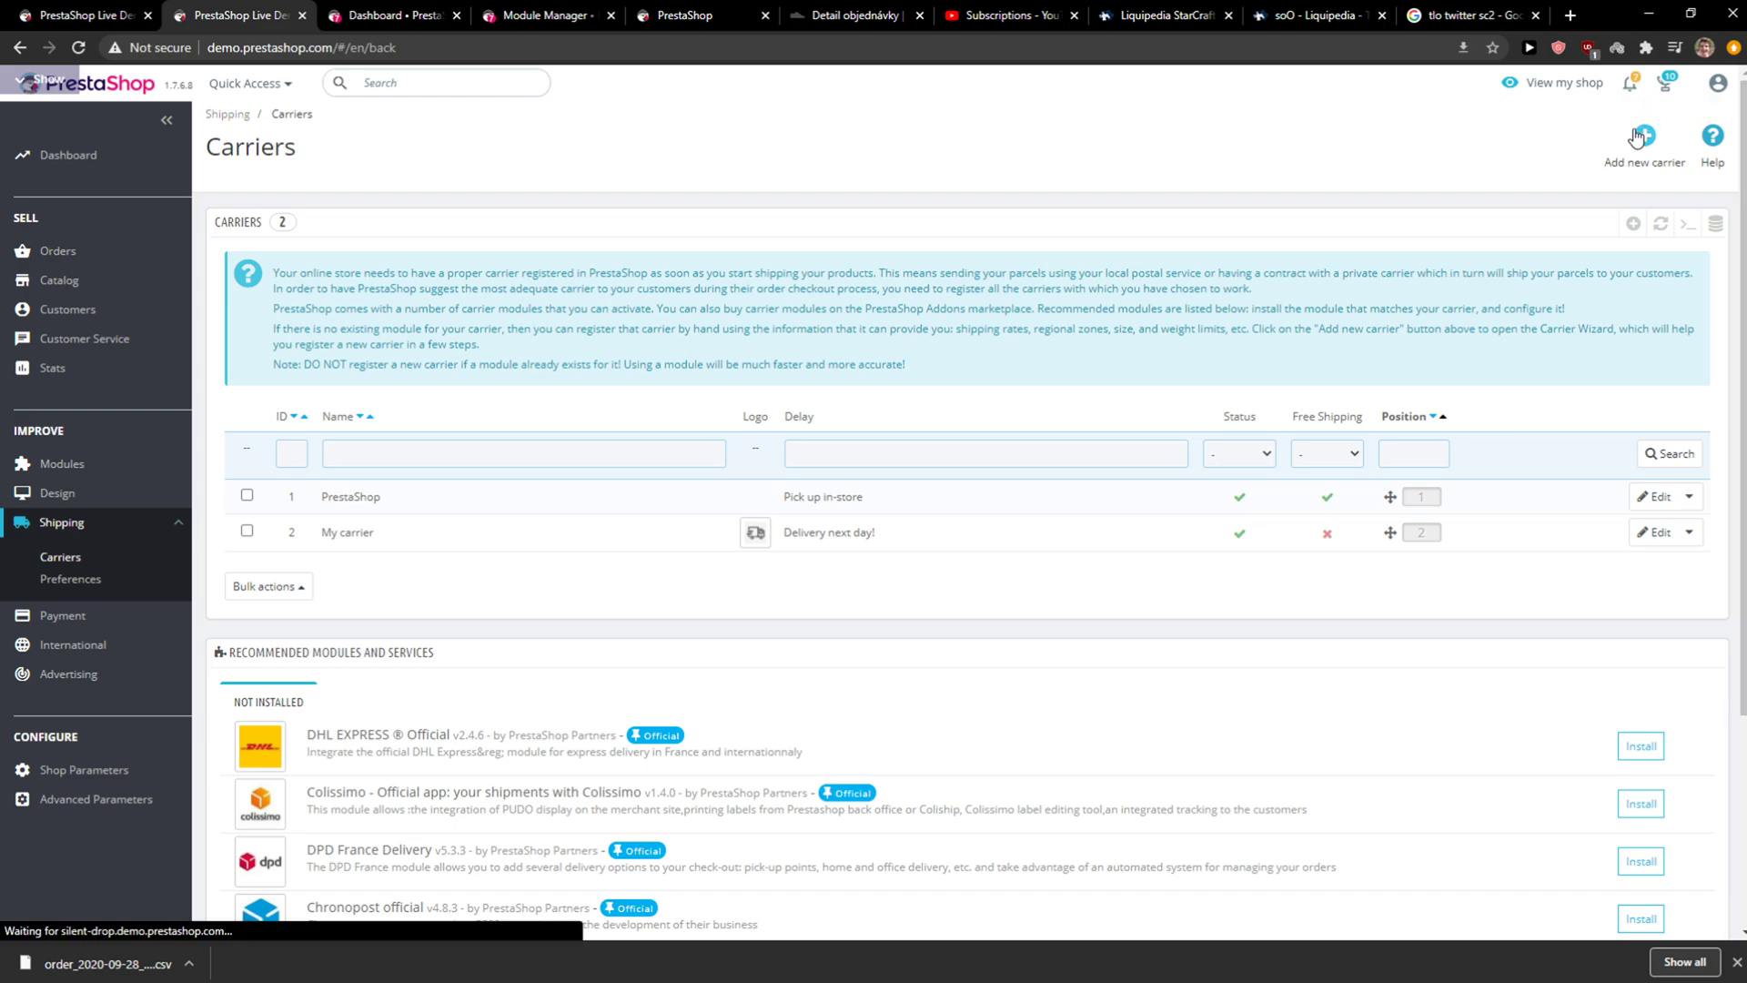
- Start a new carrier named GLS with transit time 5, speed grade 1 and a tracking URL
{"action": "left_click", "coordinate": [1643, 136]}
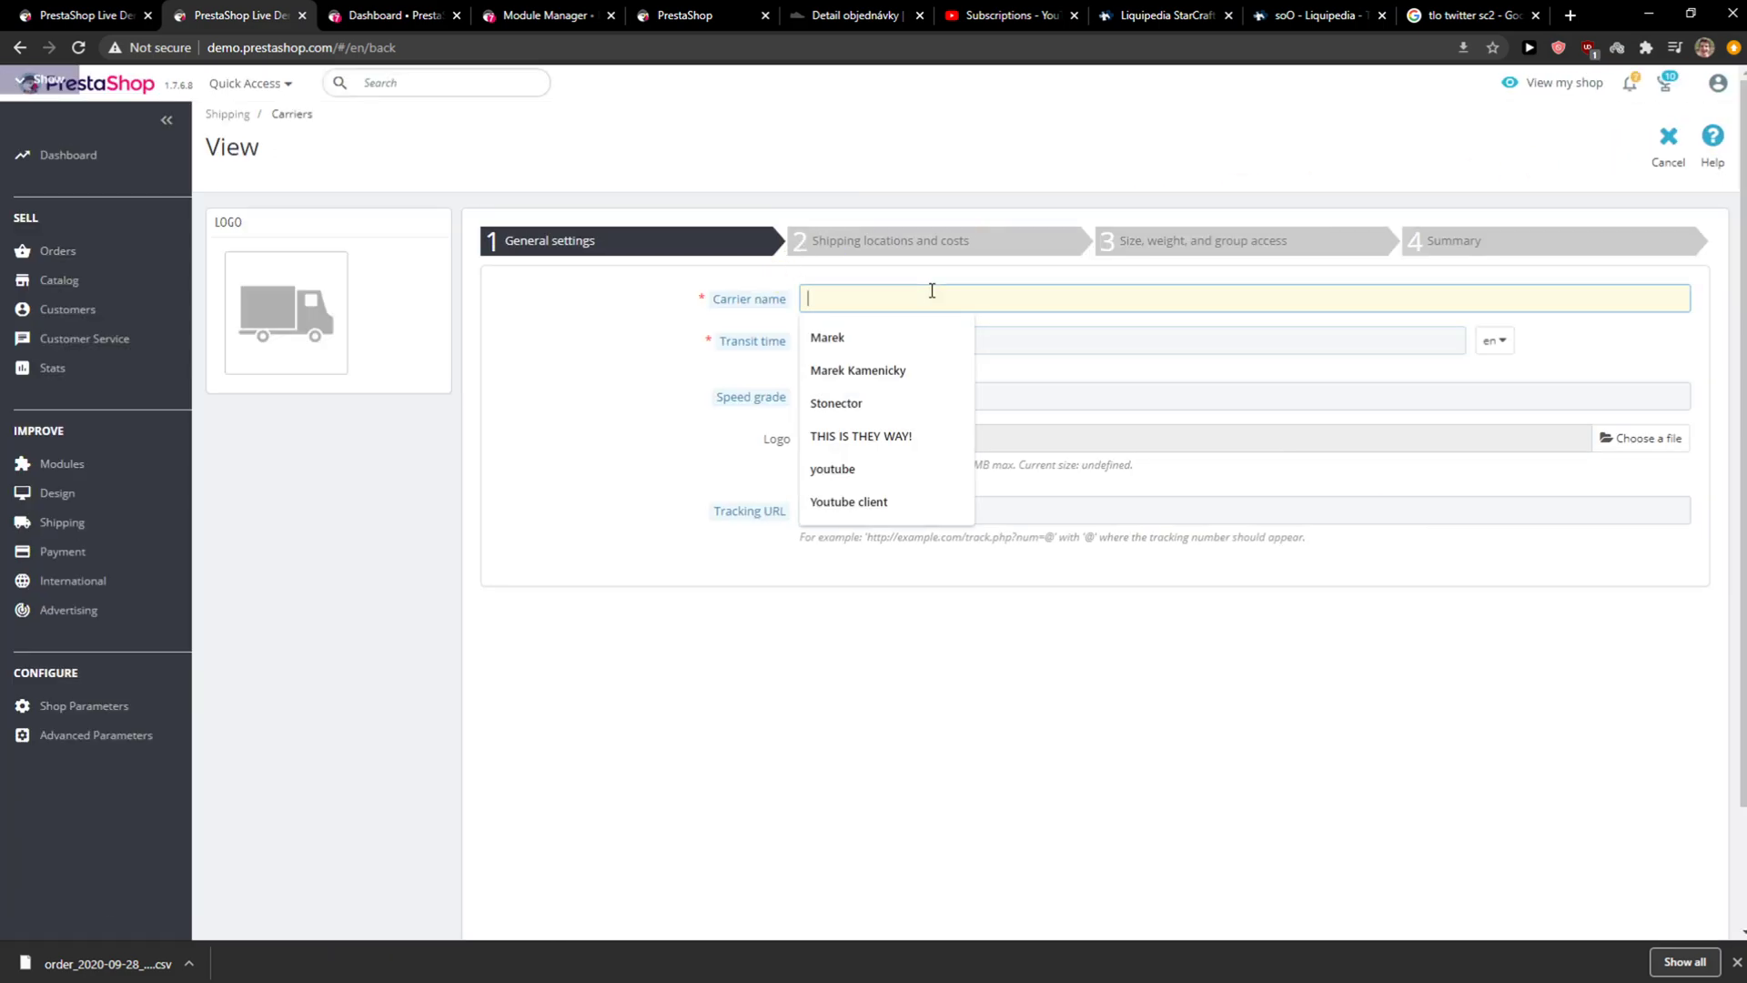
{"action": "type", "text": "GSL"}
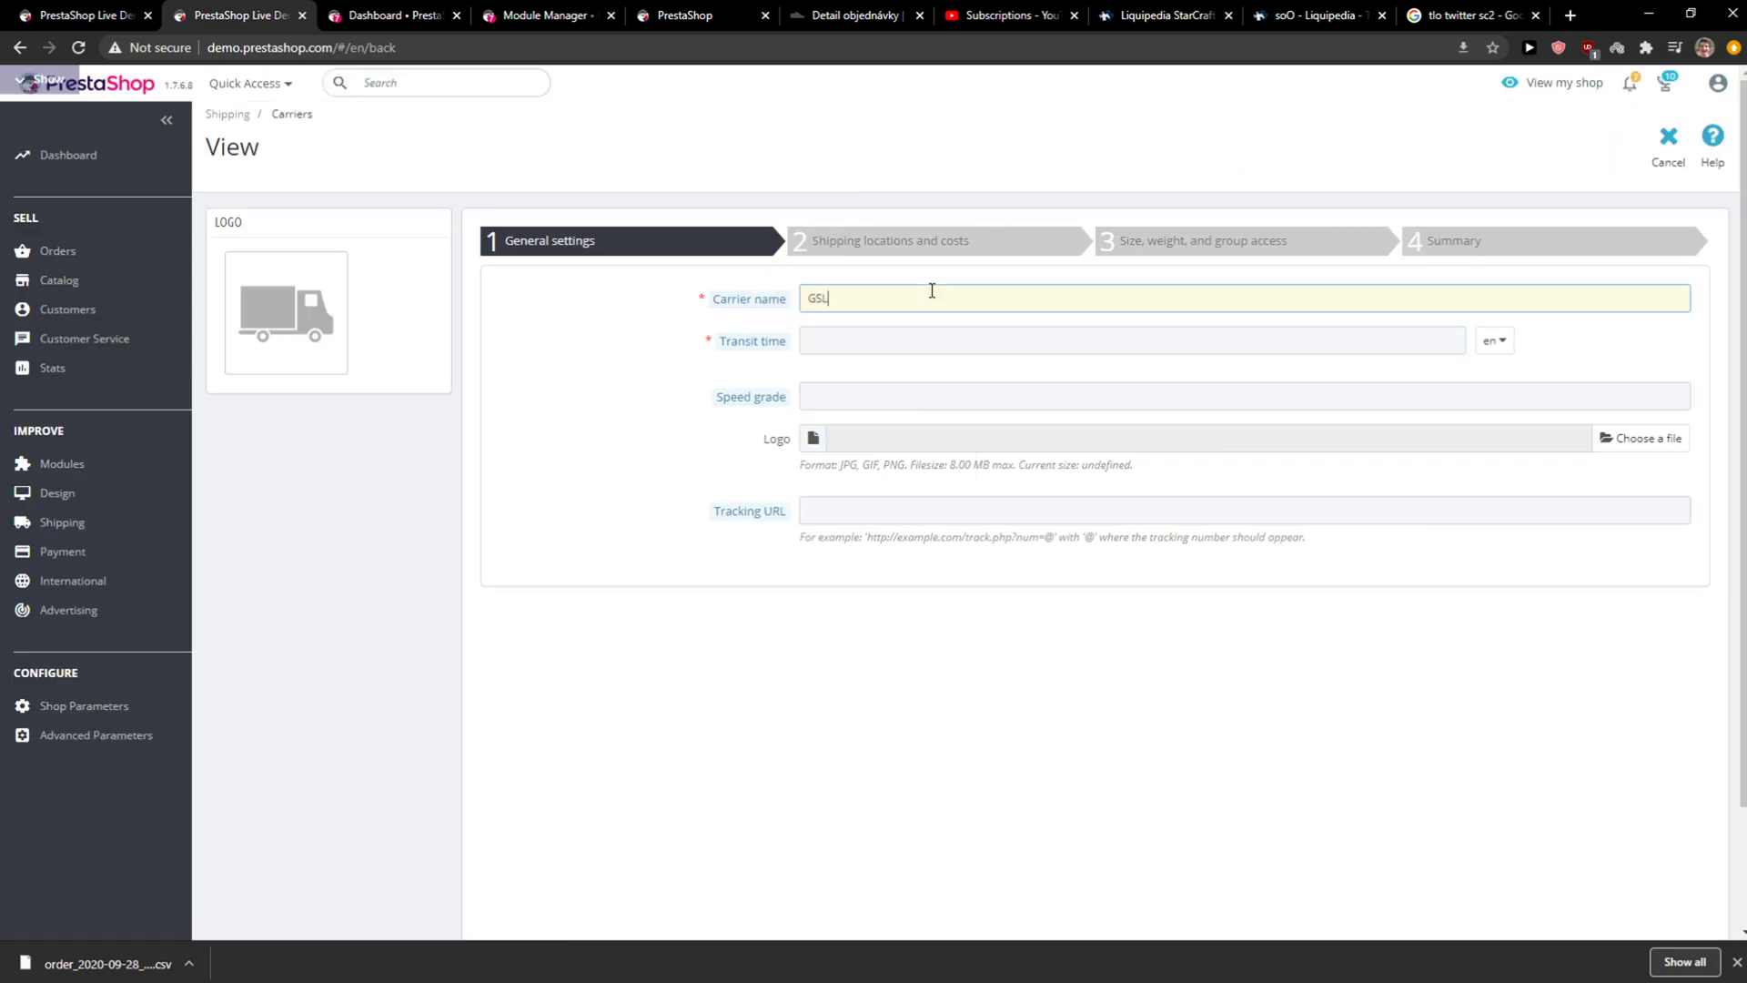
{"action": "left_click", "coordinate": [1131, 341]}
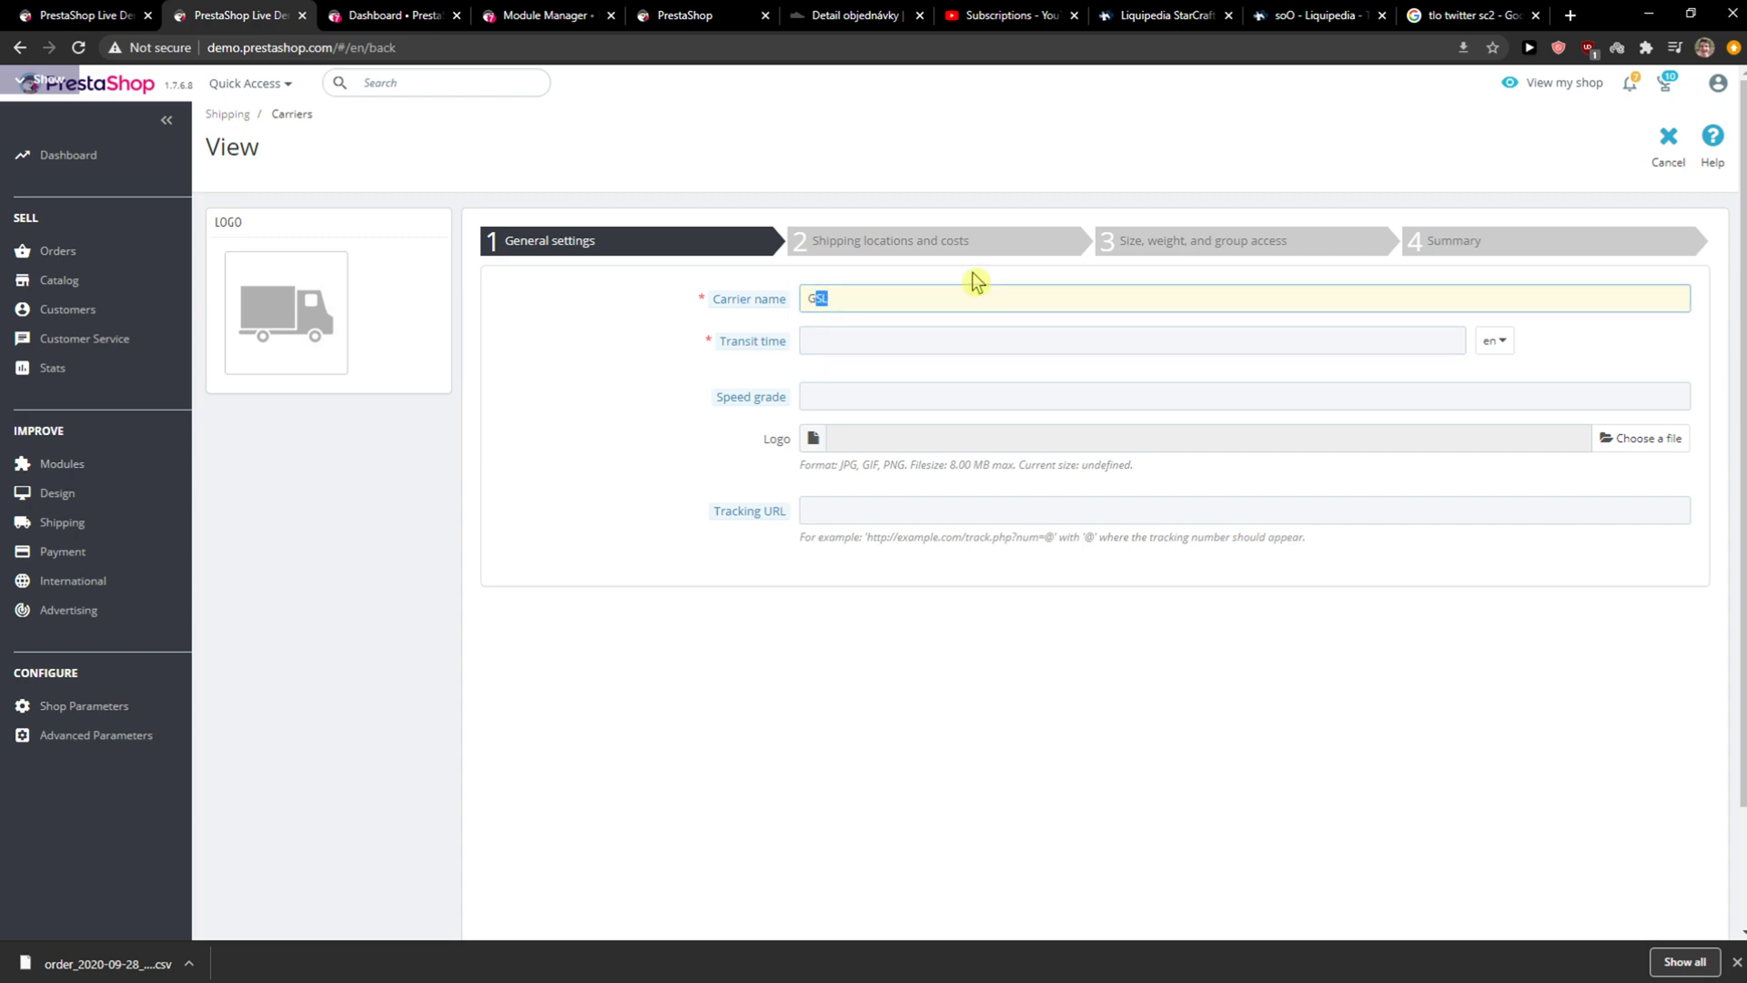
{"action": "left_click", "coordinate": [1131, 339]}
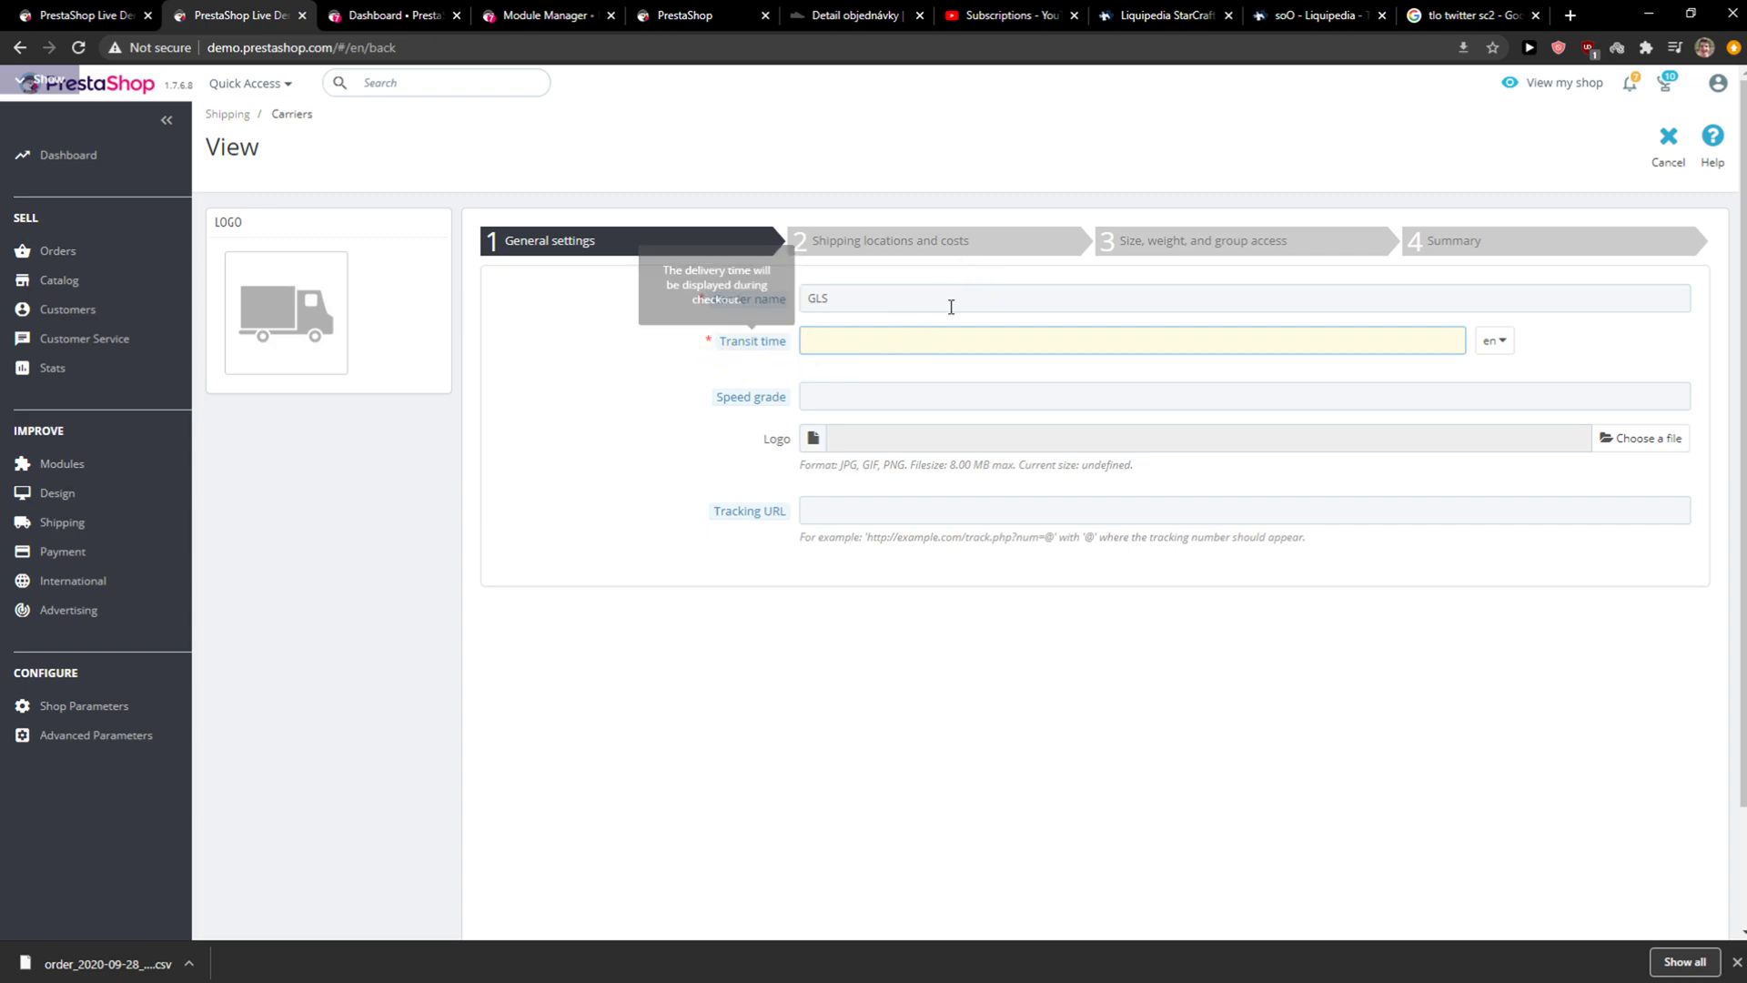
{"action": "type", "text": "5"}
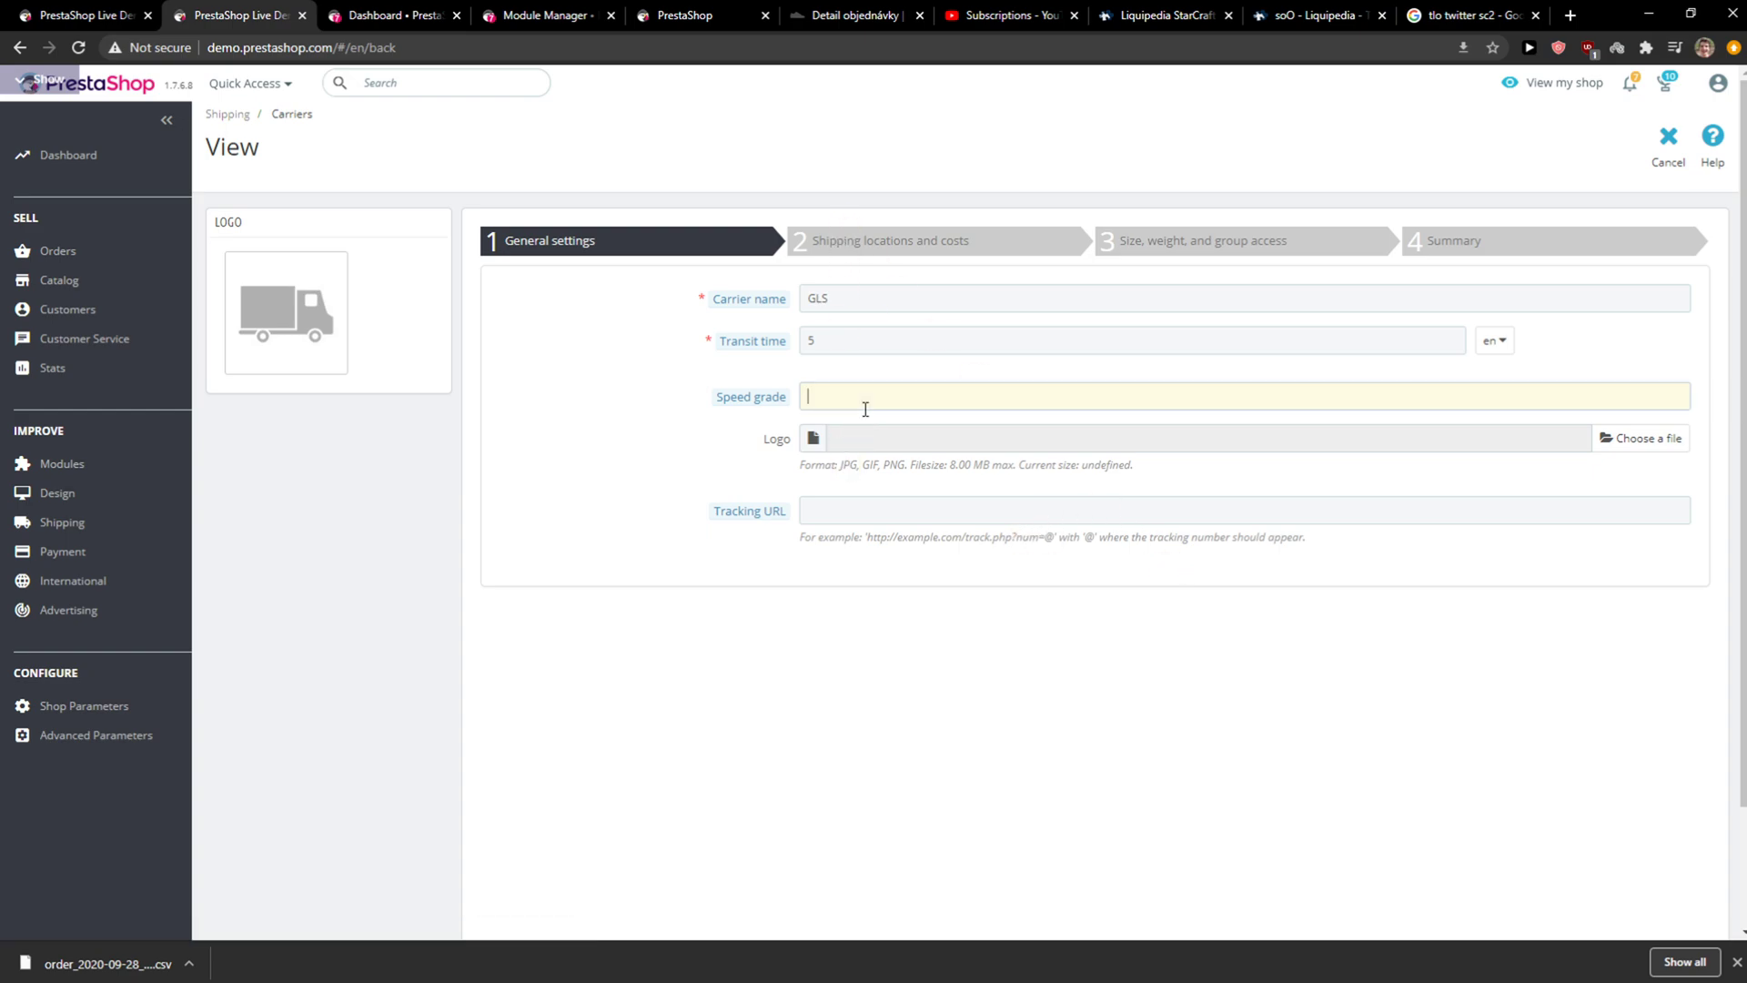
{"action": "left_click", "coordinate": [1242, 510]}
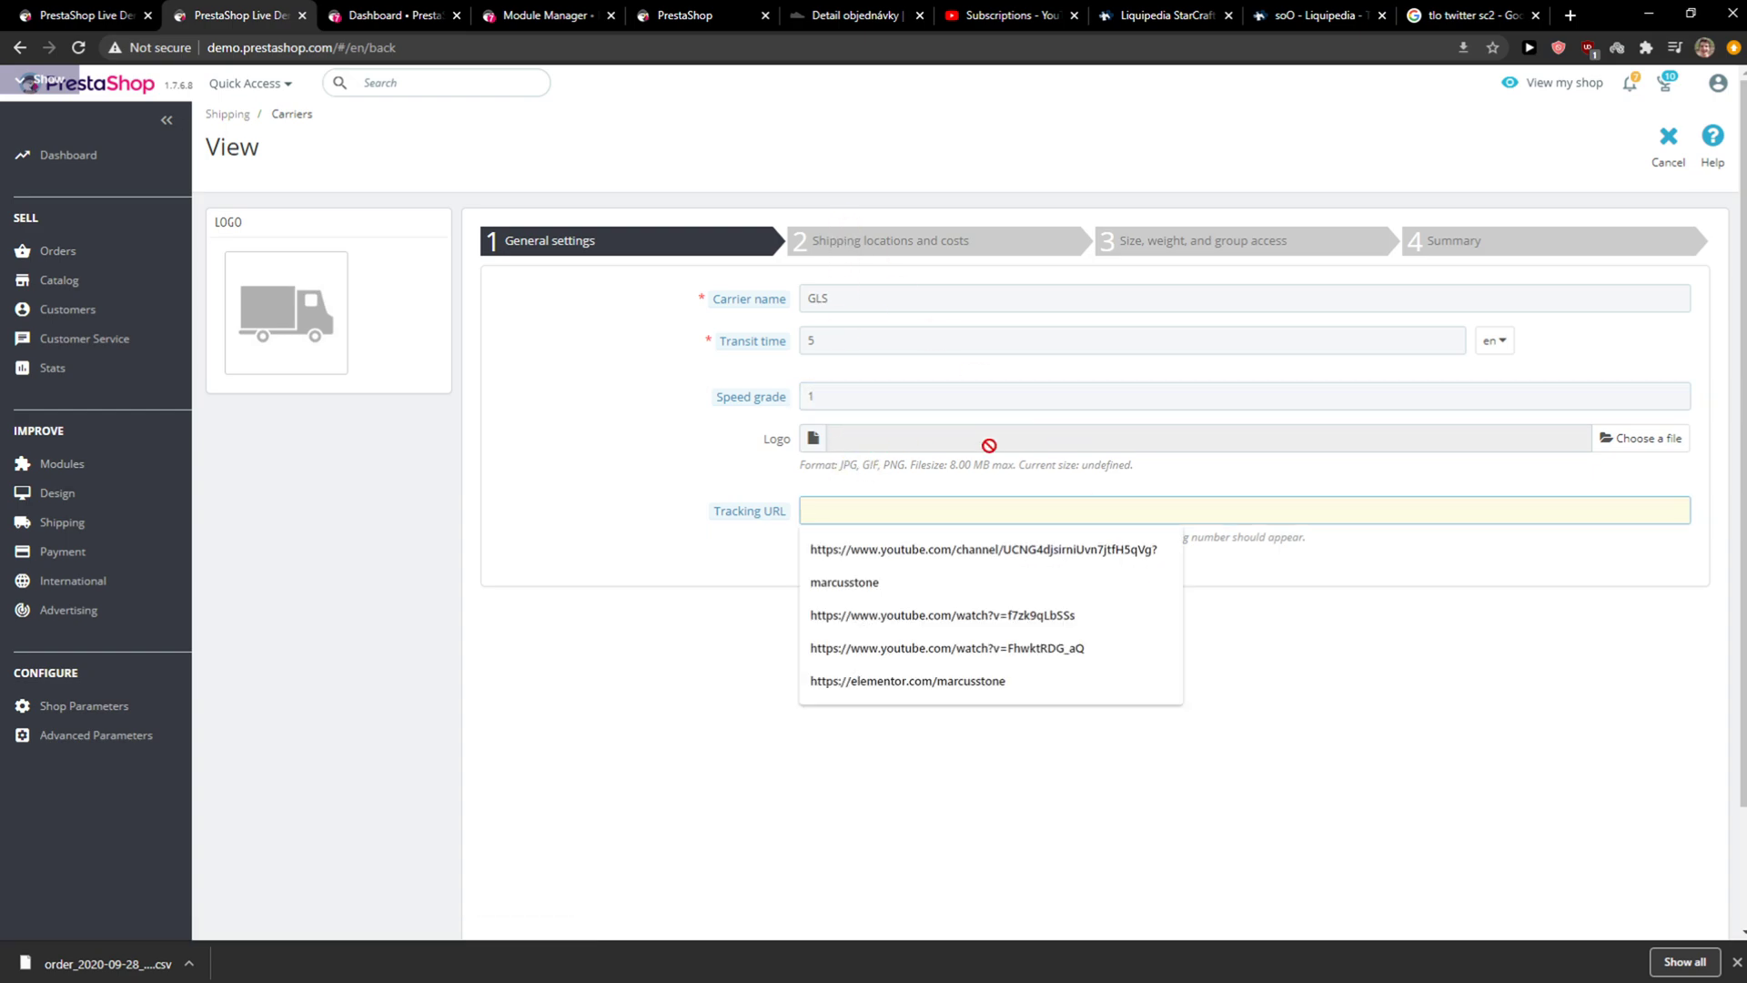
{"action": "left_click", "coordinate": [981, 548]}
{"action": "type", "text": "https://www.youtube.com/channel/"}
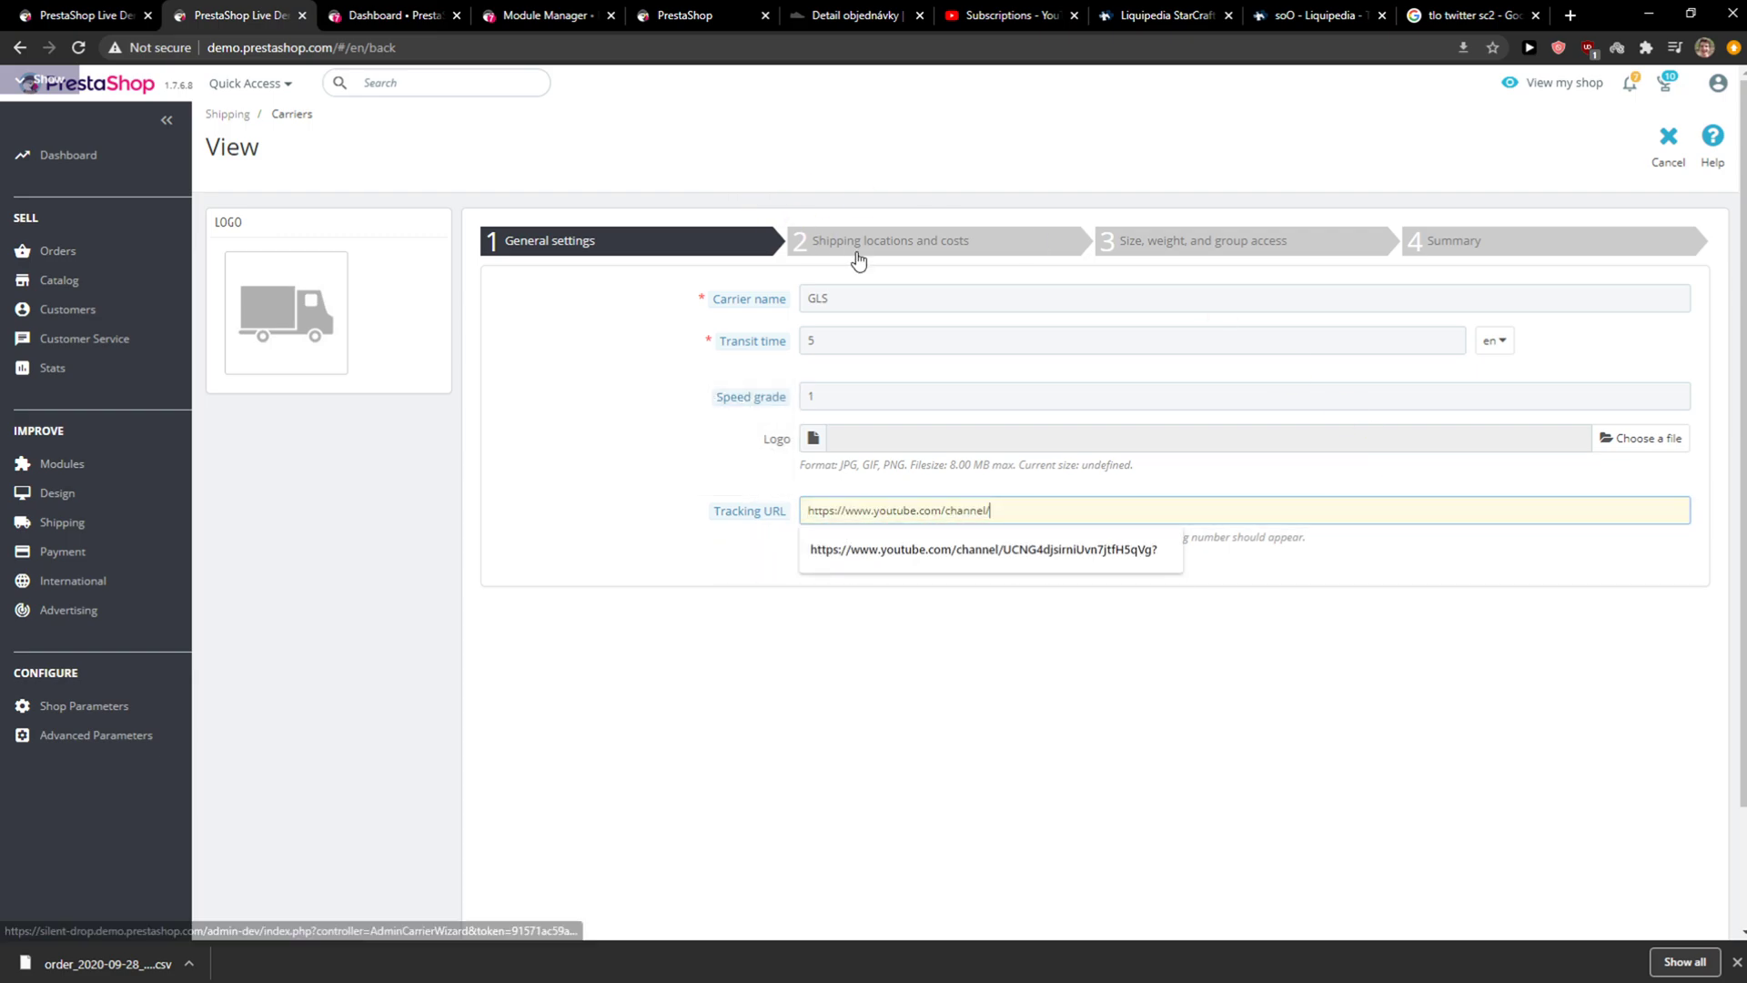
- Turn handling costs on, leave free shipping off, and bill by total price
{"action": "scroll", "scroll_direction": "down", "scroll_amount": 3}
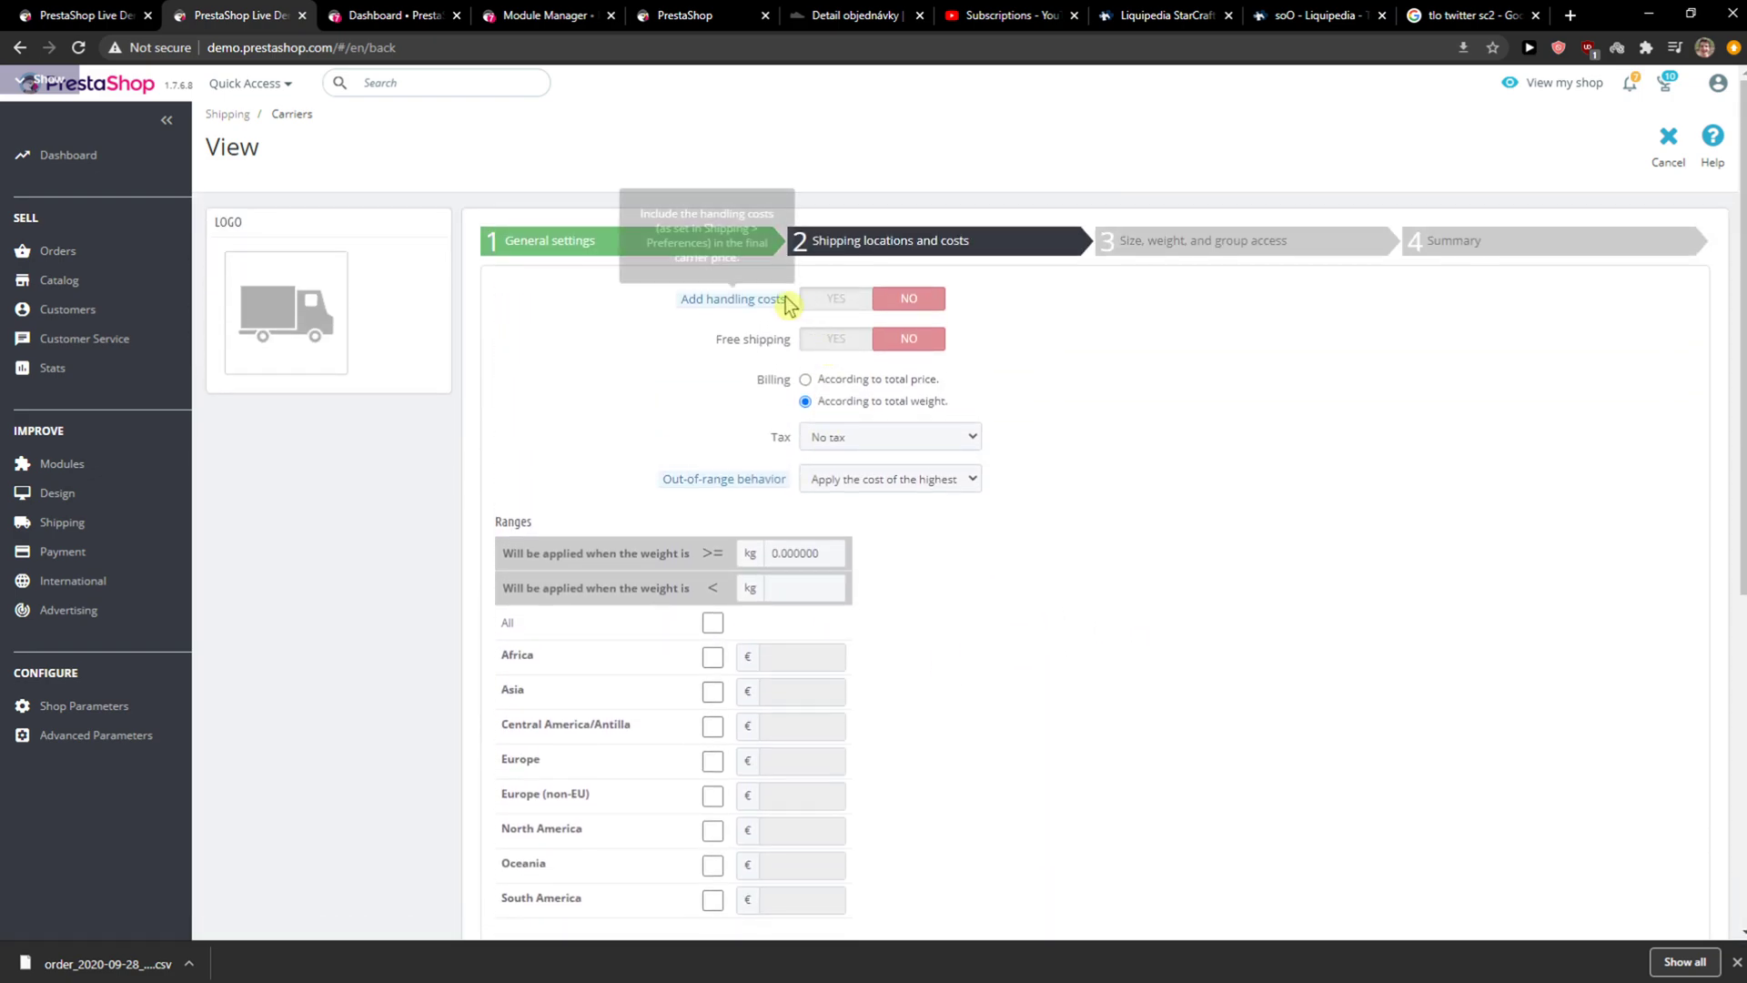
{"action": "left_click", "coordinate": [835, 297]}
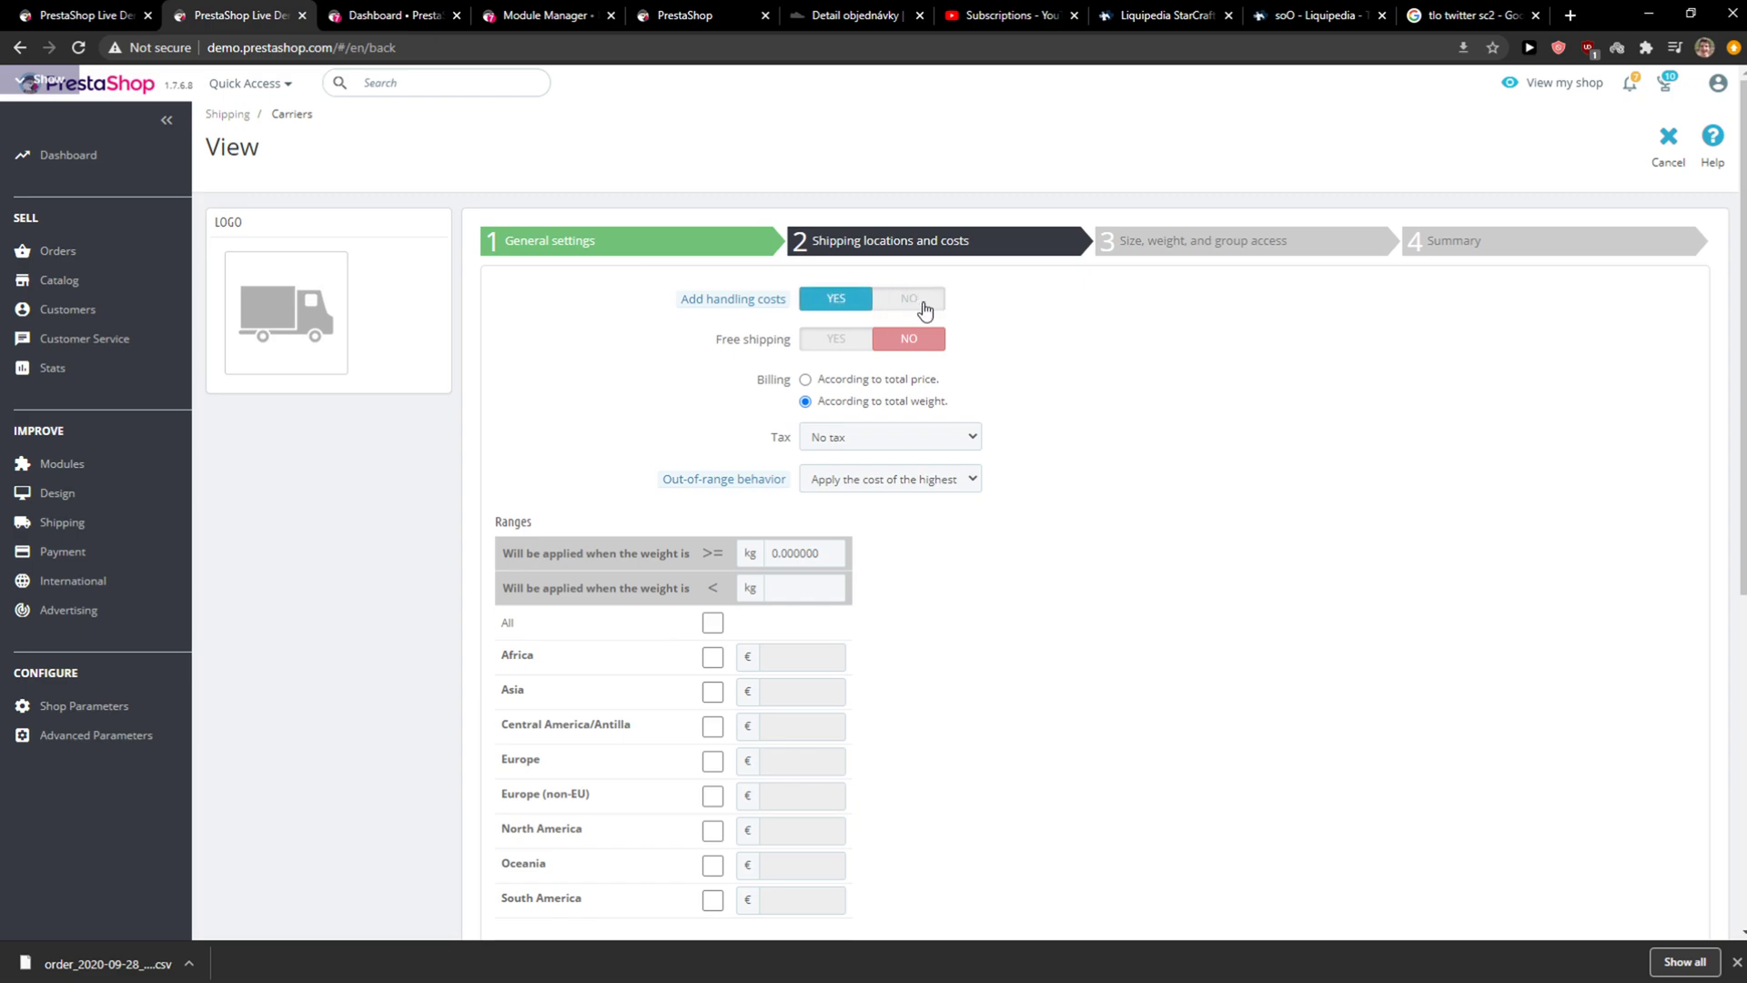
{"action": "left_click", "coordinate": [834, 339]}
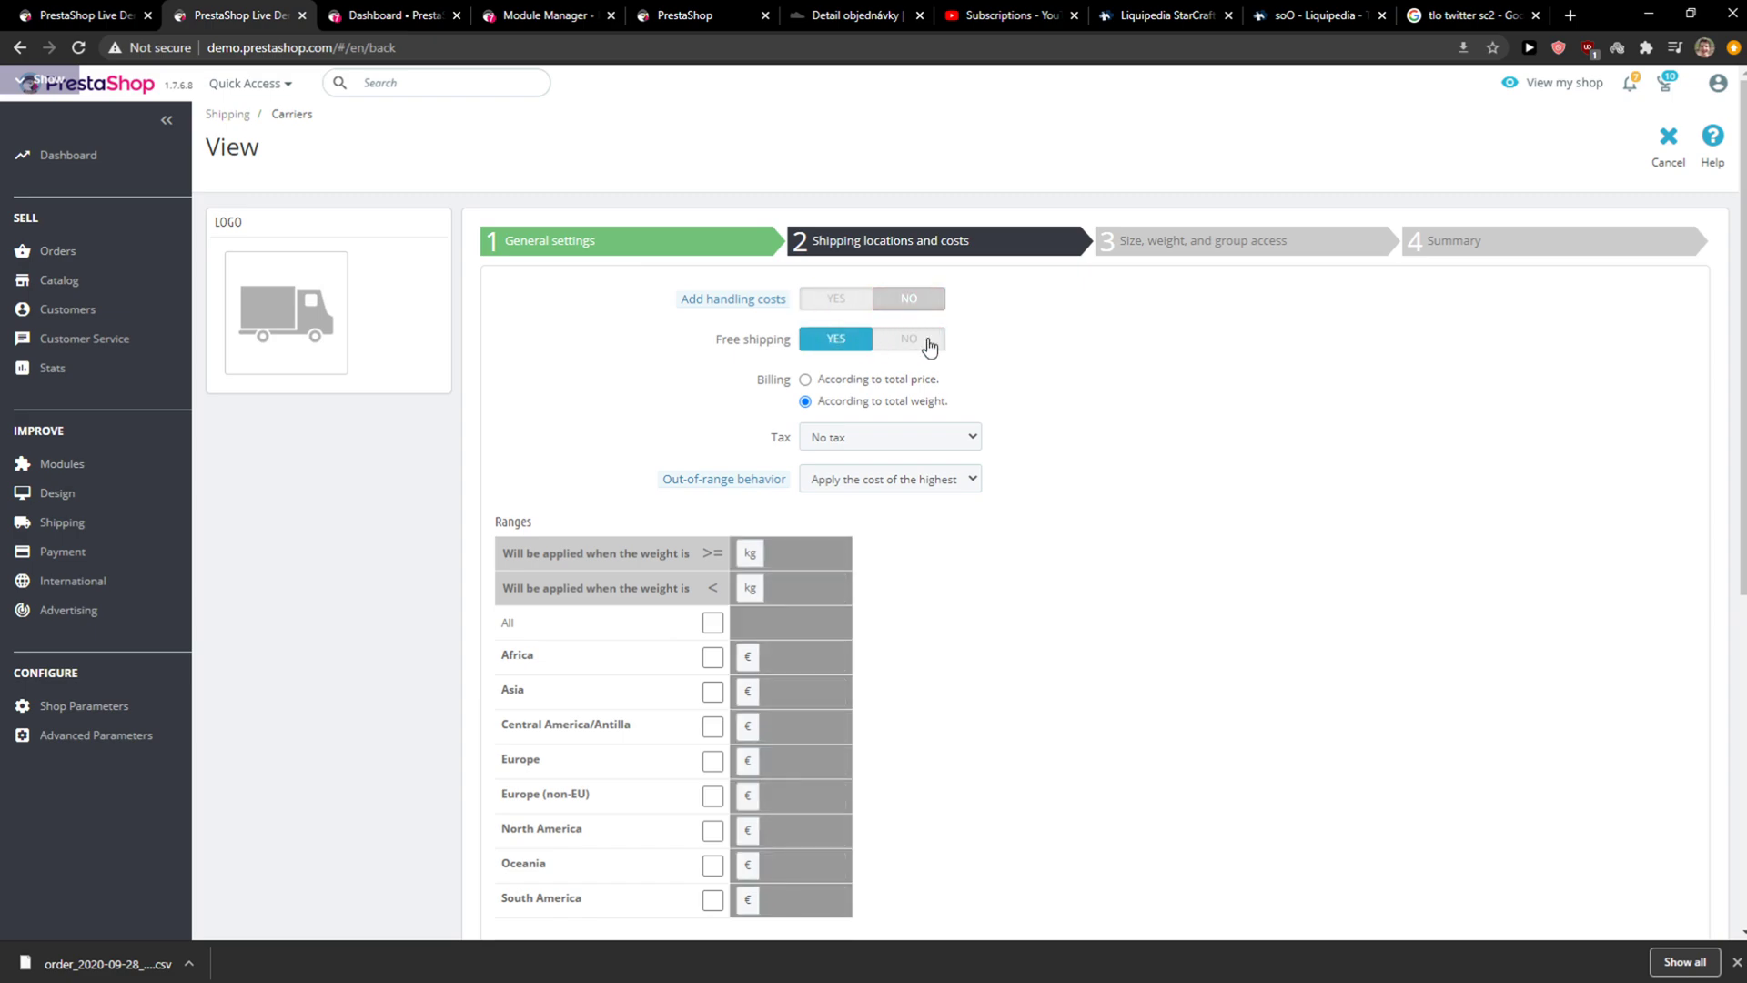
{"action": "mouse_move", "coordinate": [886, 334]}
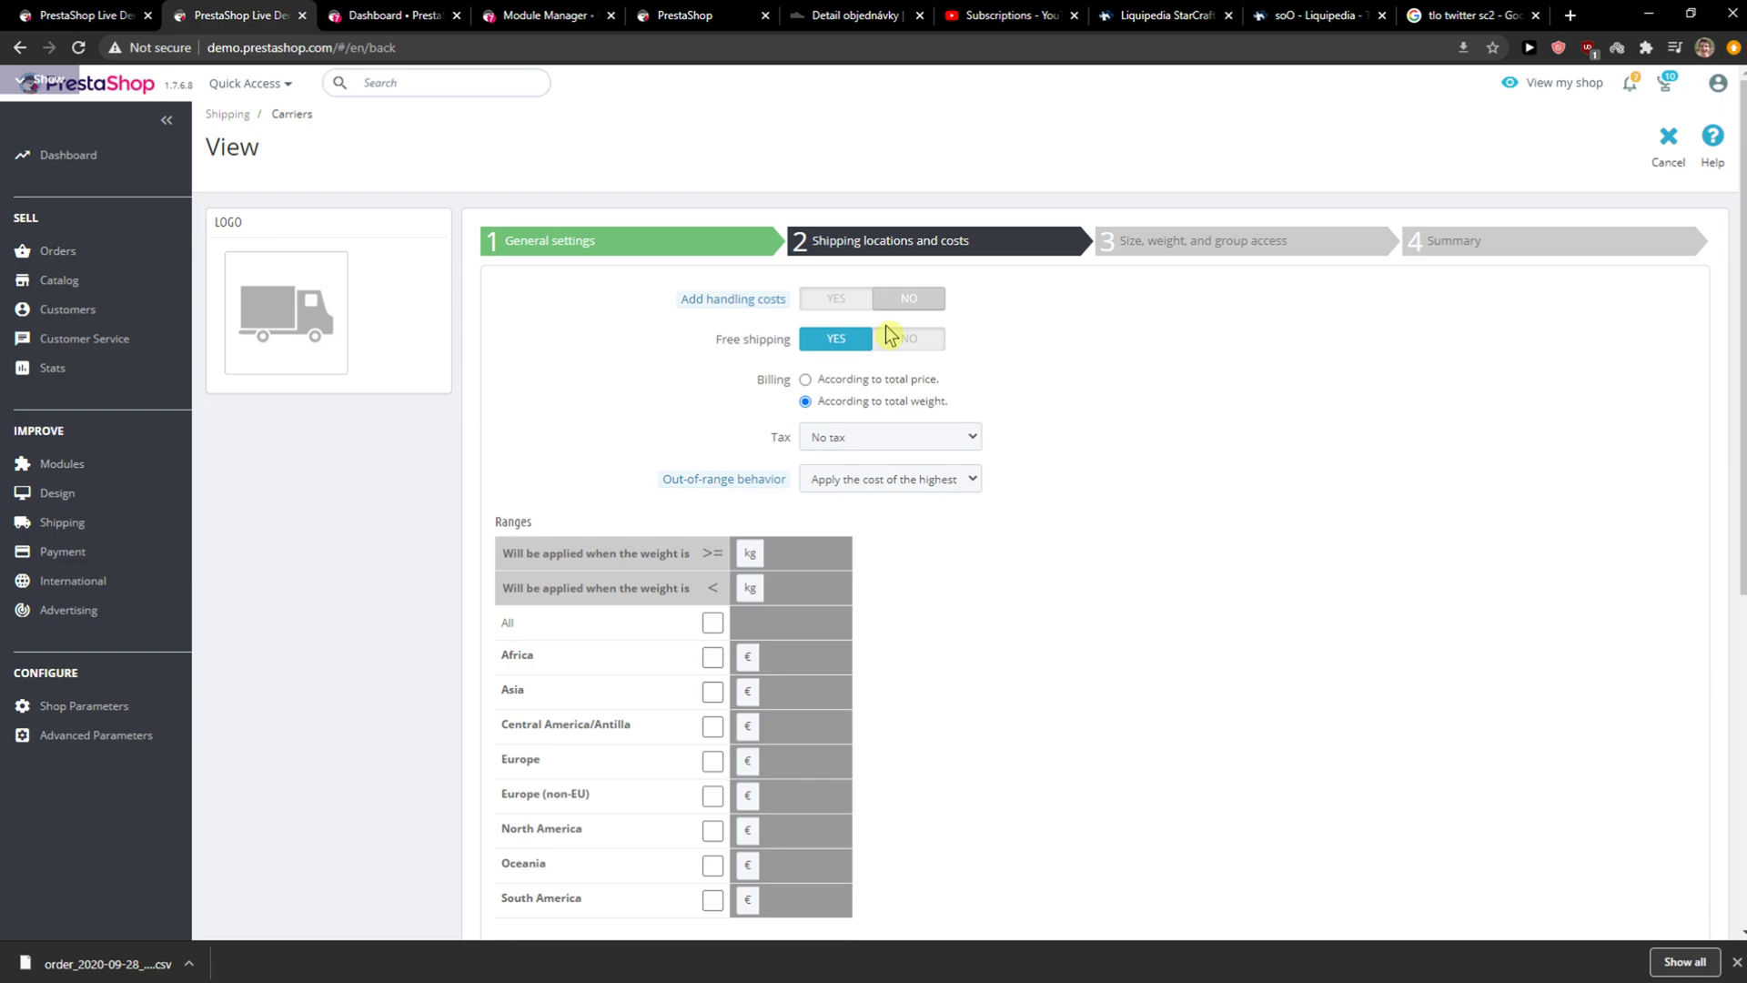
{"action": "left_click", "coordinate": [908, 338]}
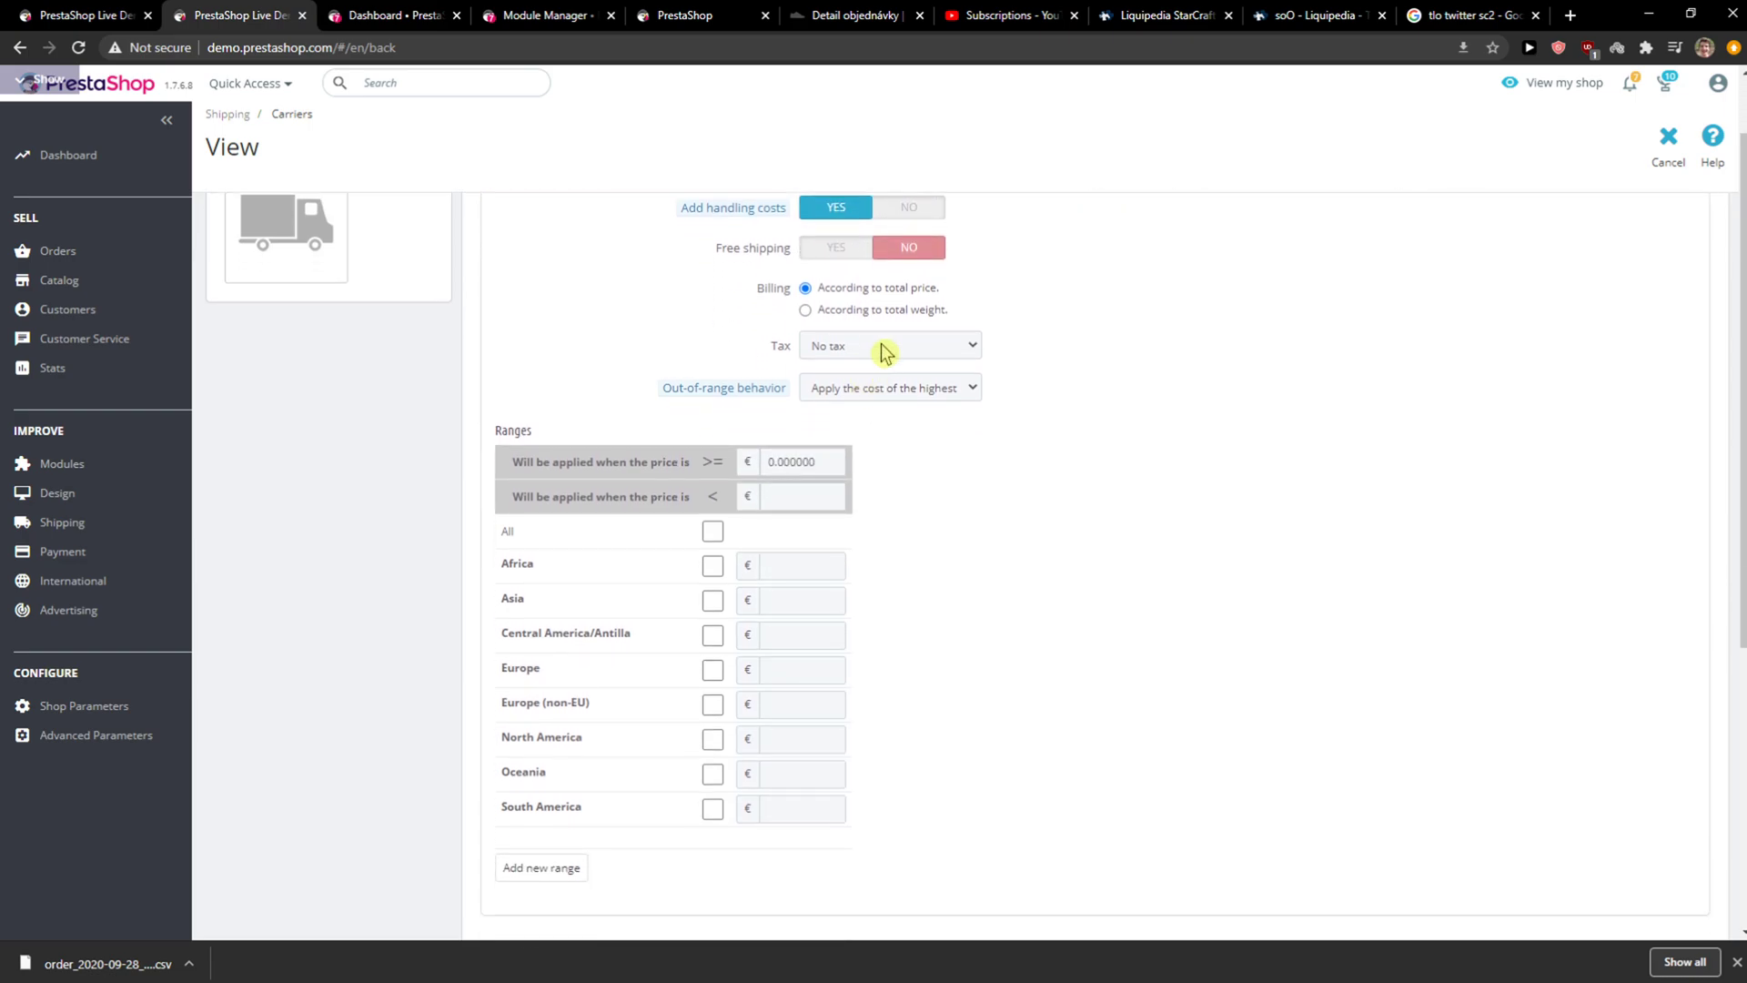
{"action": "left_click", "coordinate": [889, 344]}
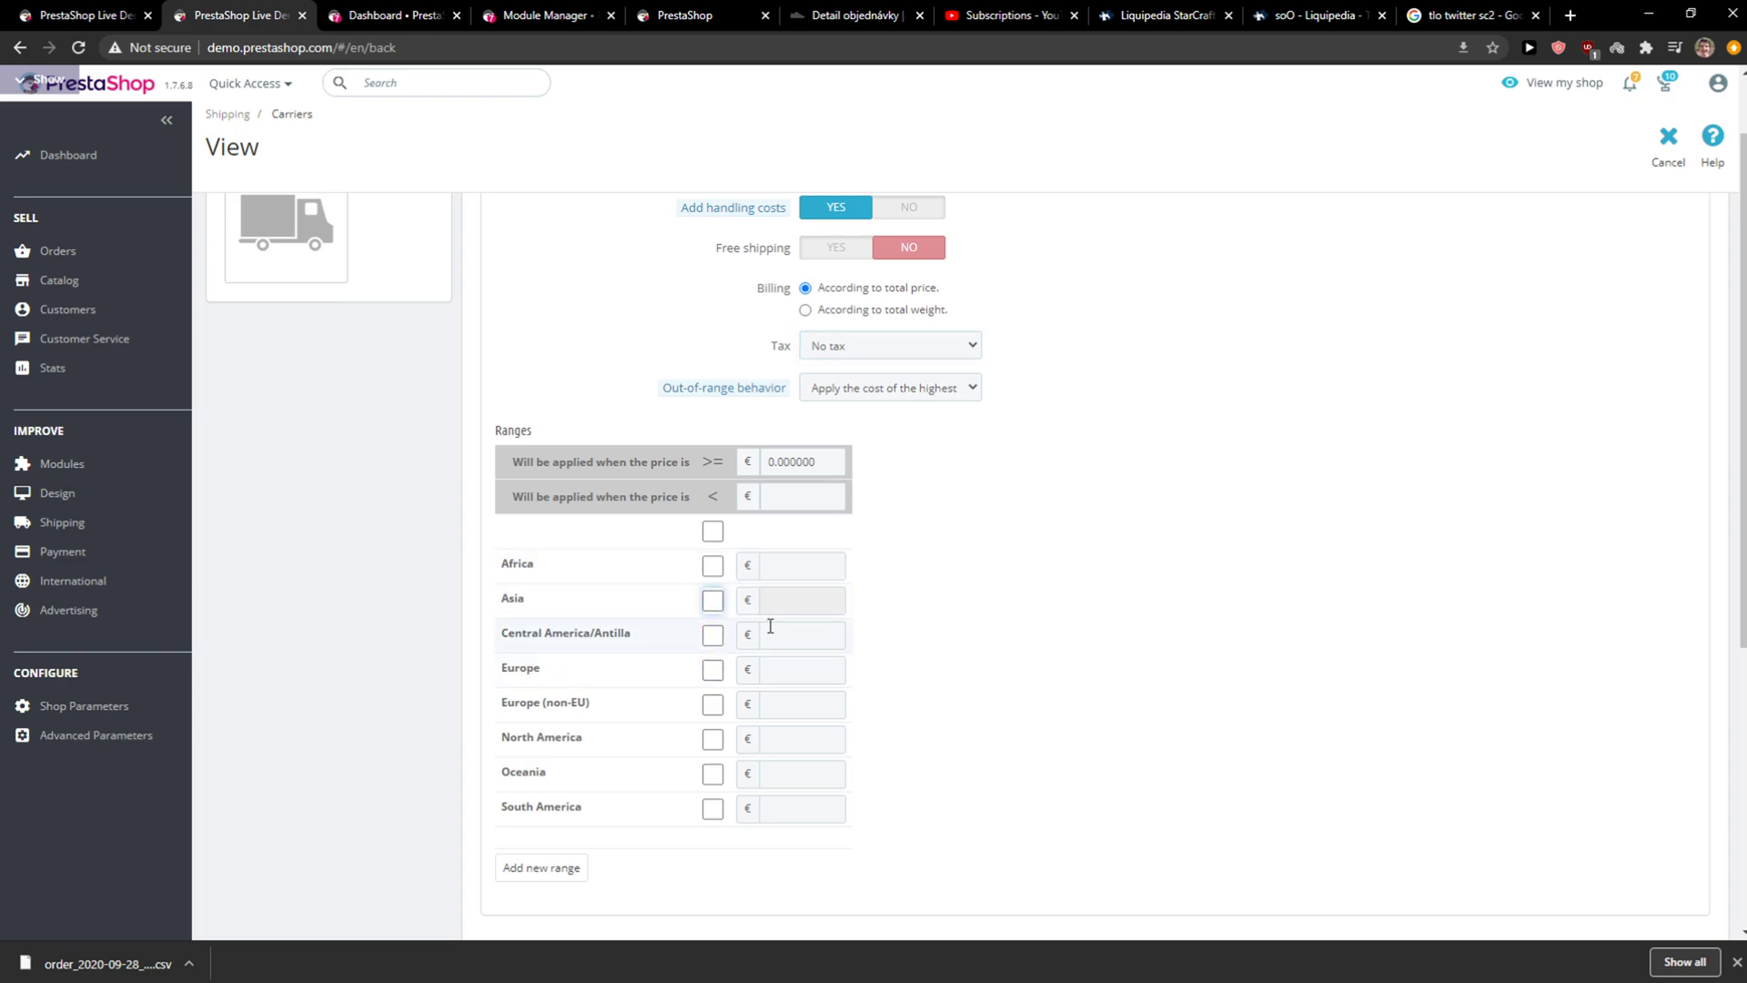
- Tick the Africa zone and enter the price range's upper limit
{"action": "scroll", "scroll_direction": "down", "scroll_amount": 3}
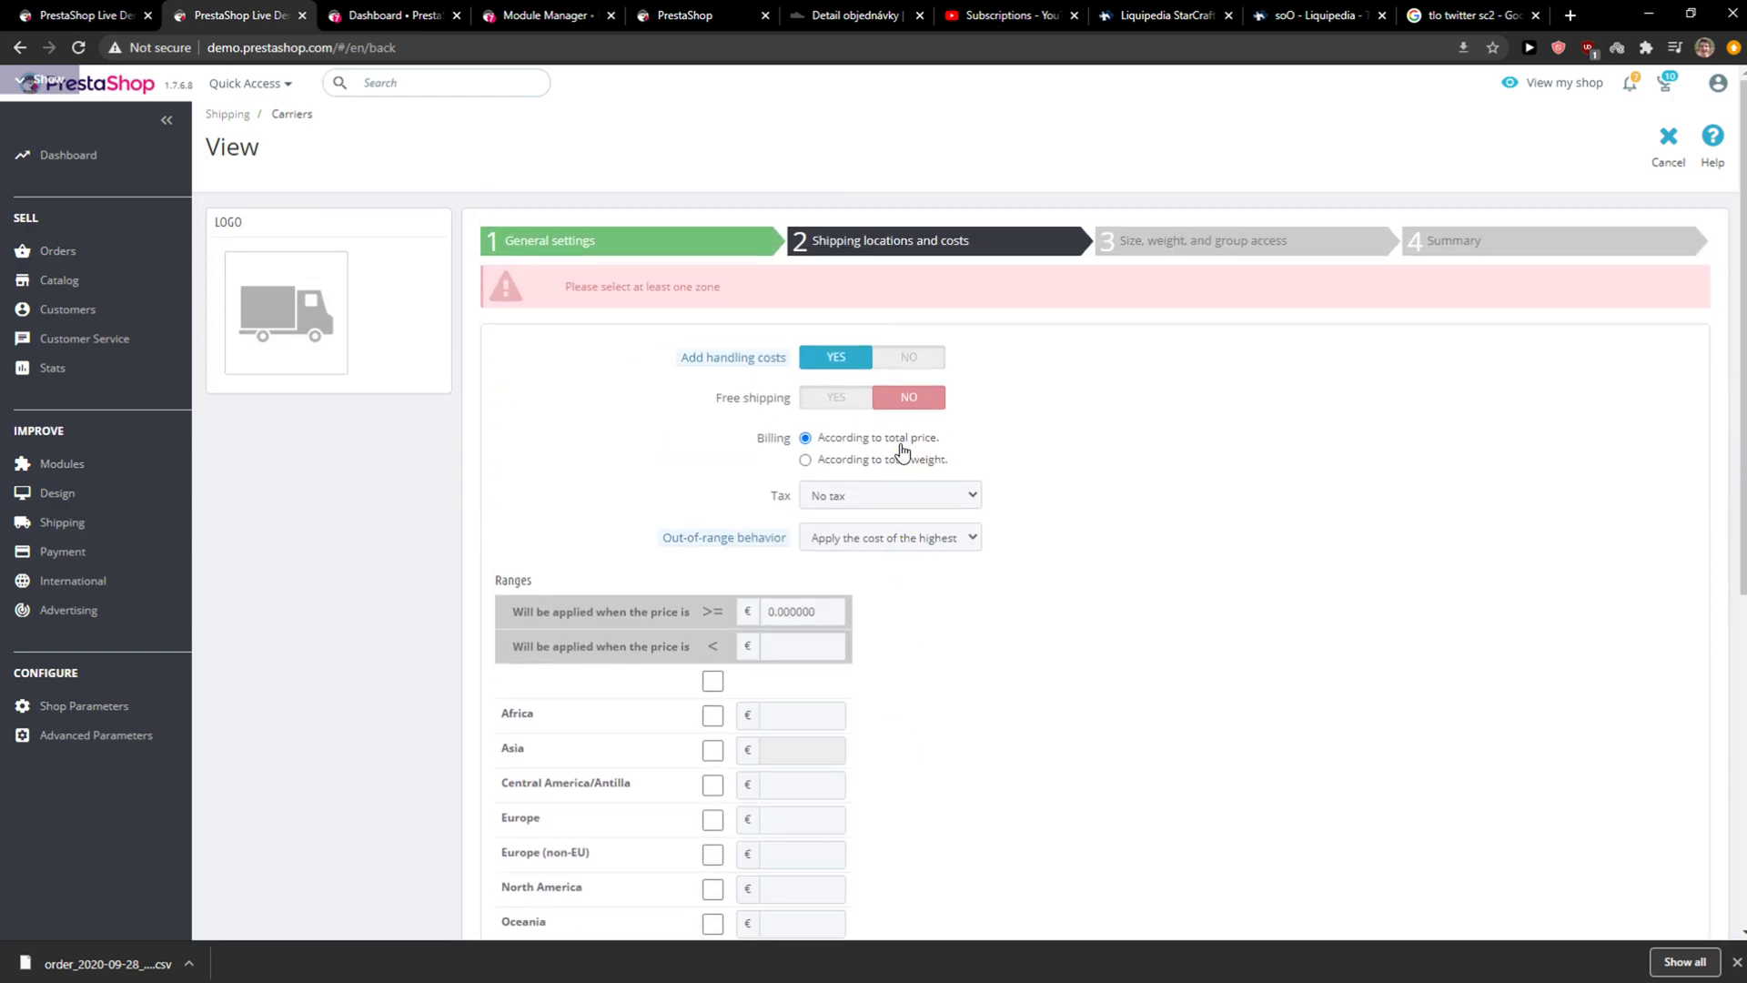
{"action": "scroll", "scroll_direction": "down", "scroll_amount": 3}
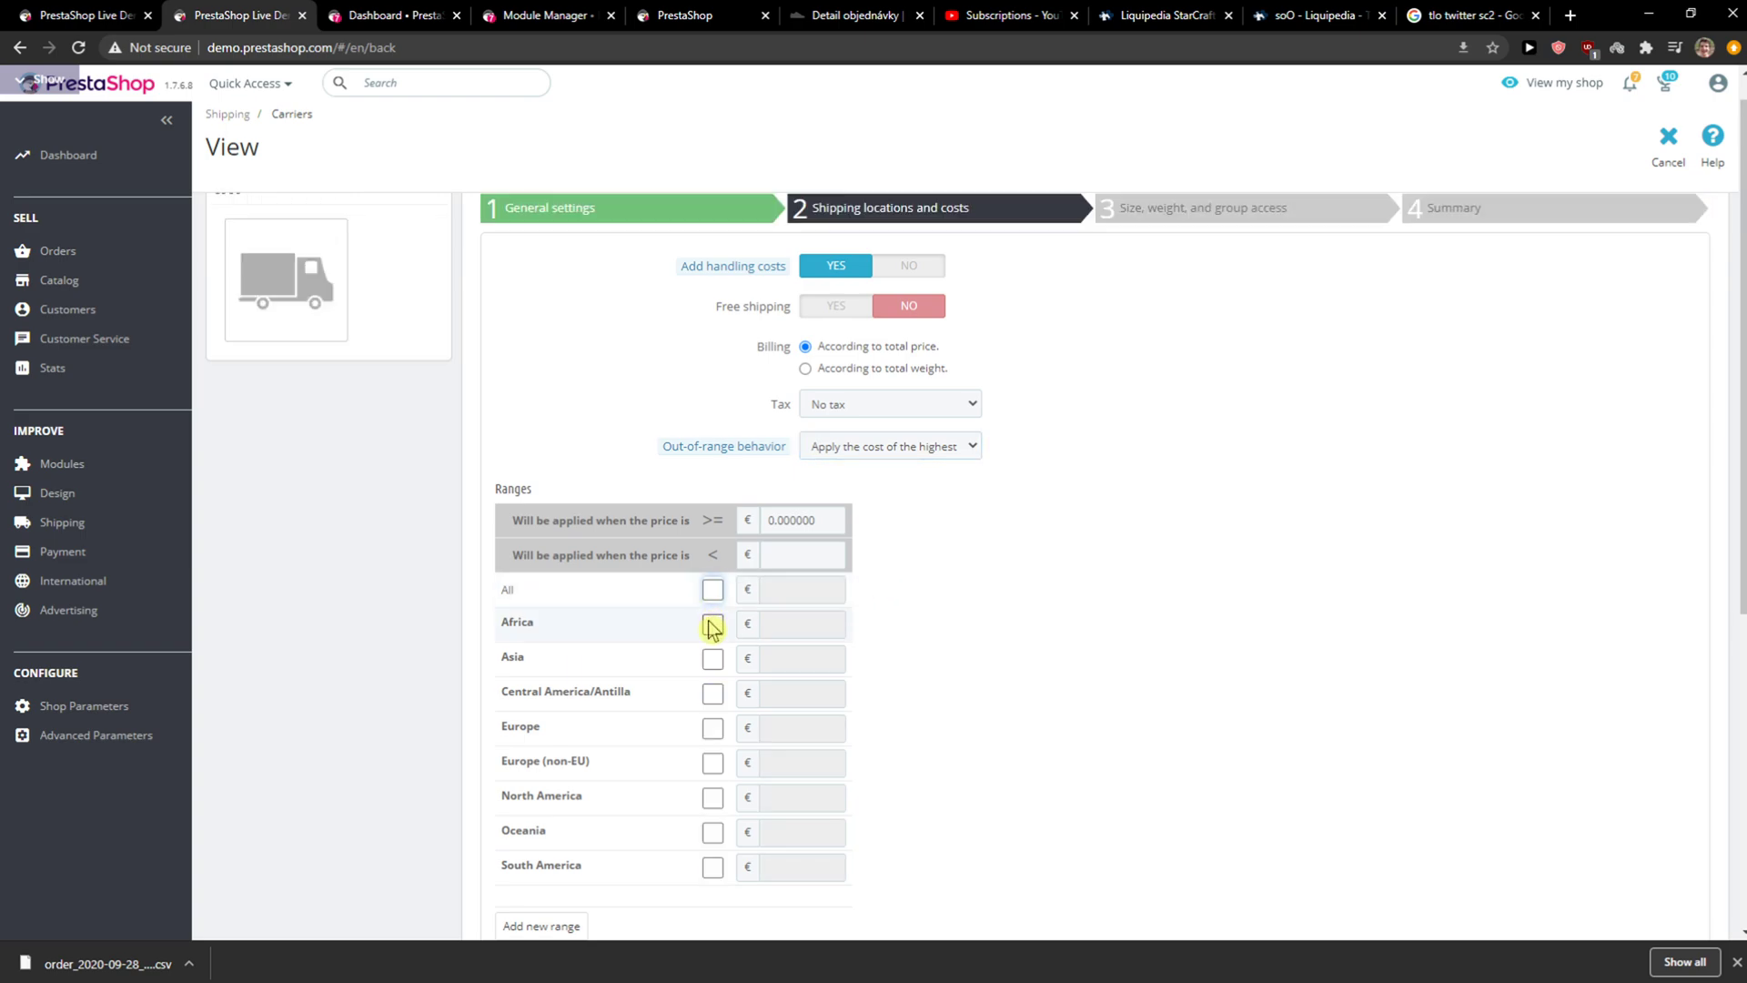
{"action": "left_click", "coordinate": [711, 624]}
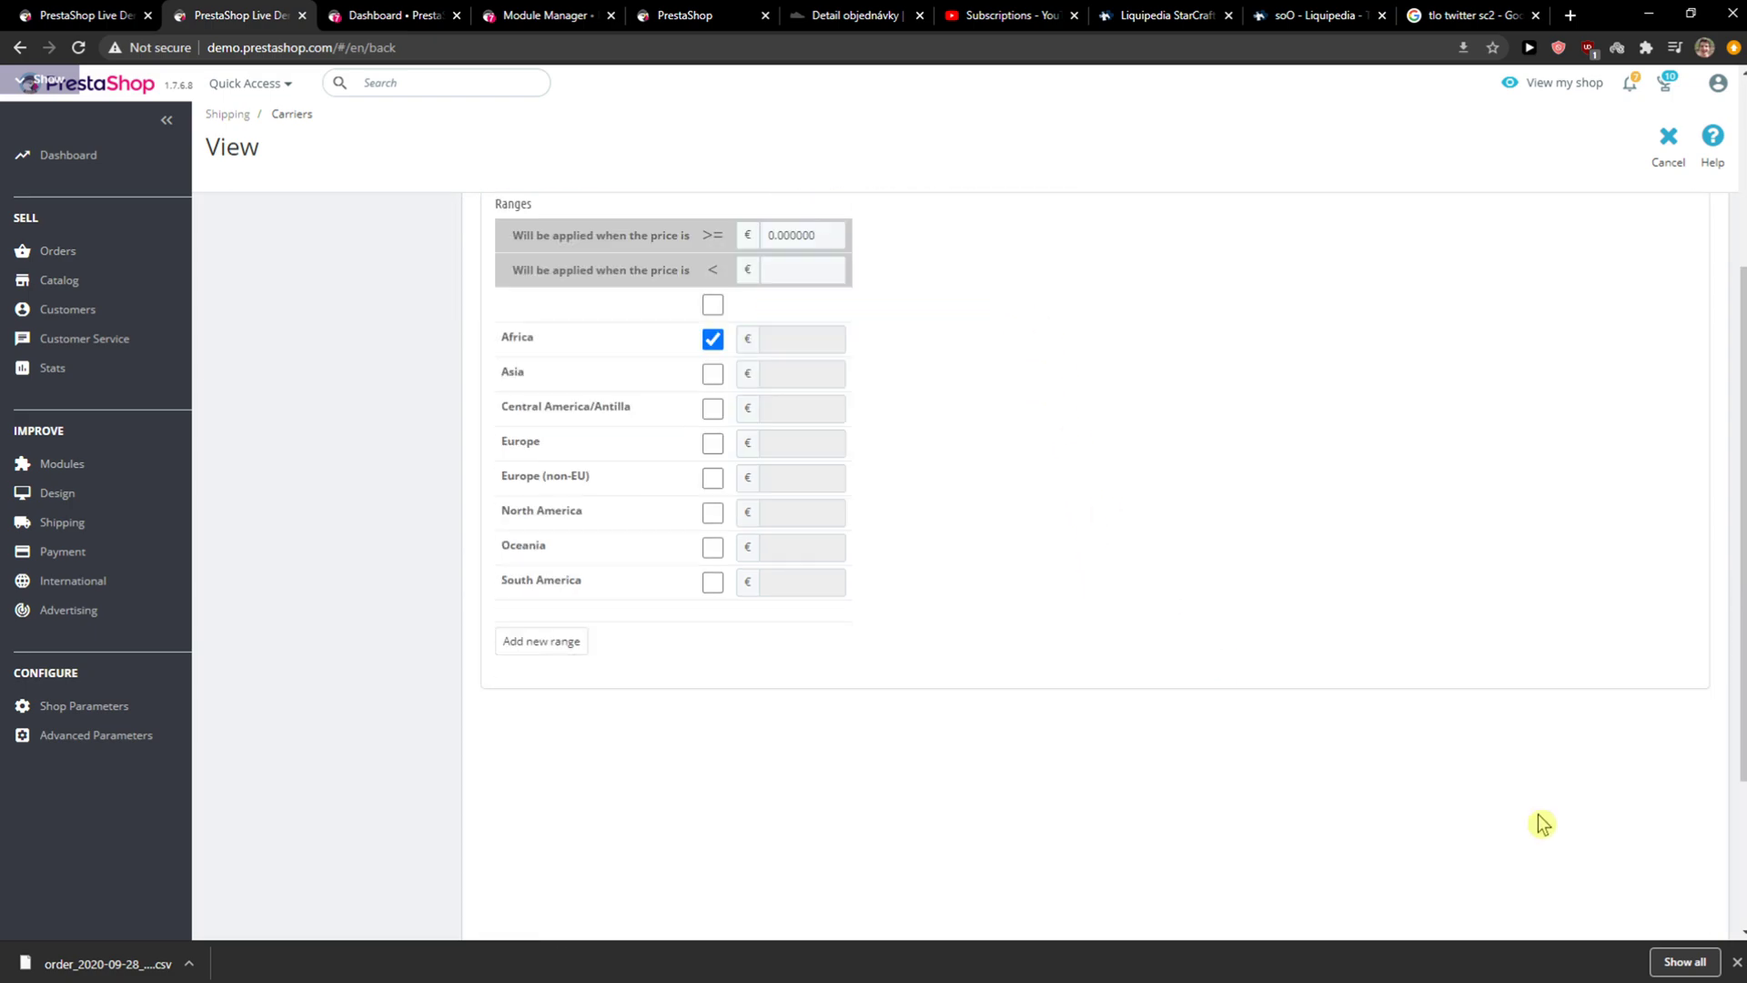
{"action": "scroll", "scroll_direction": "down", "scroll_amount": 3}
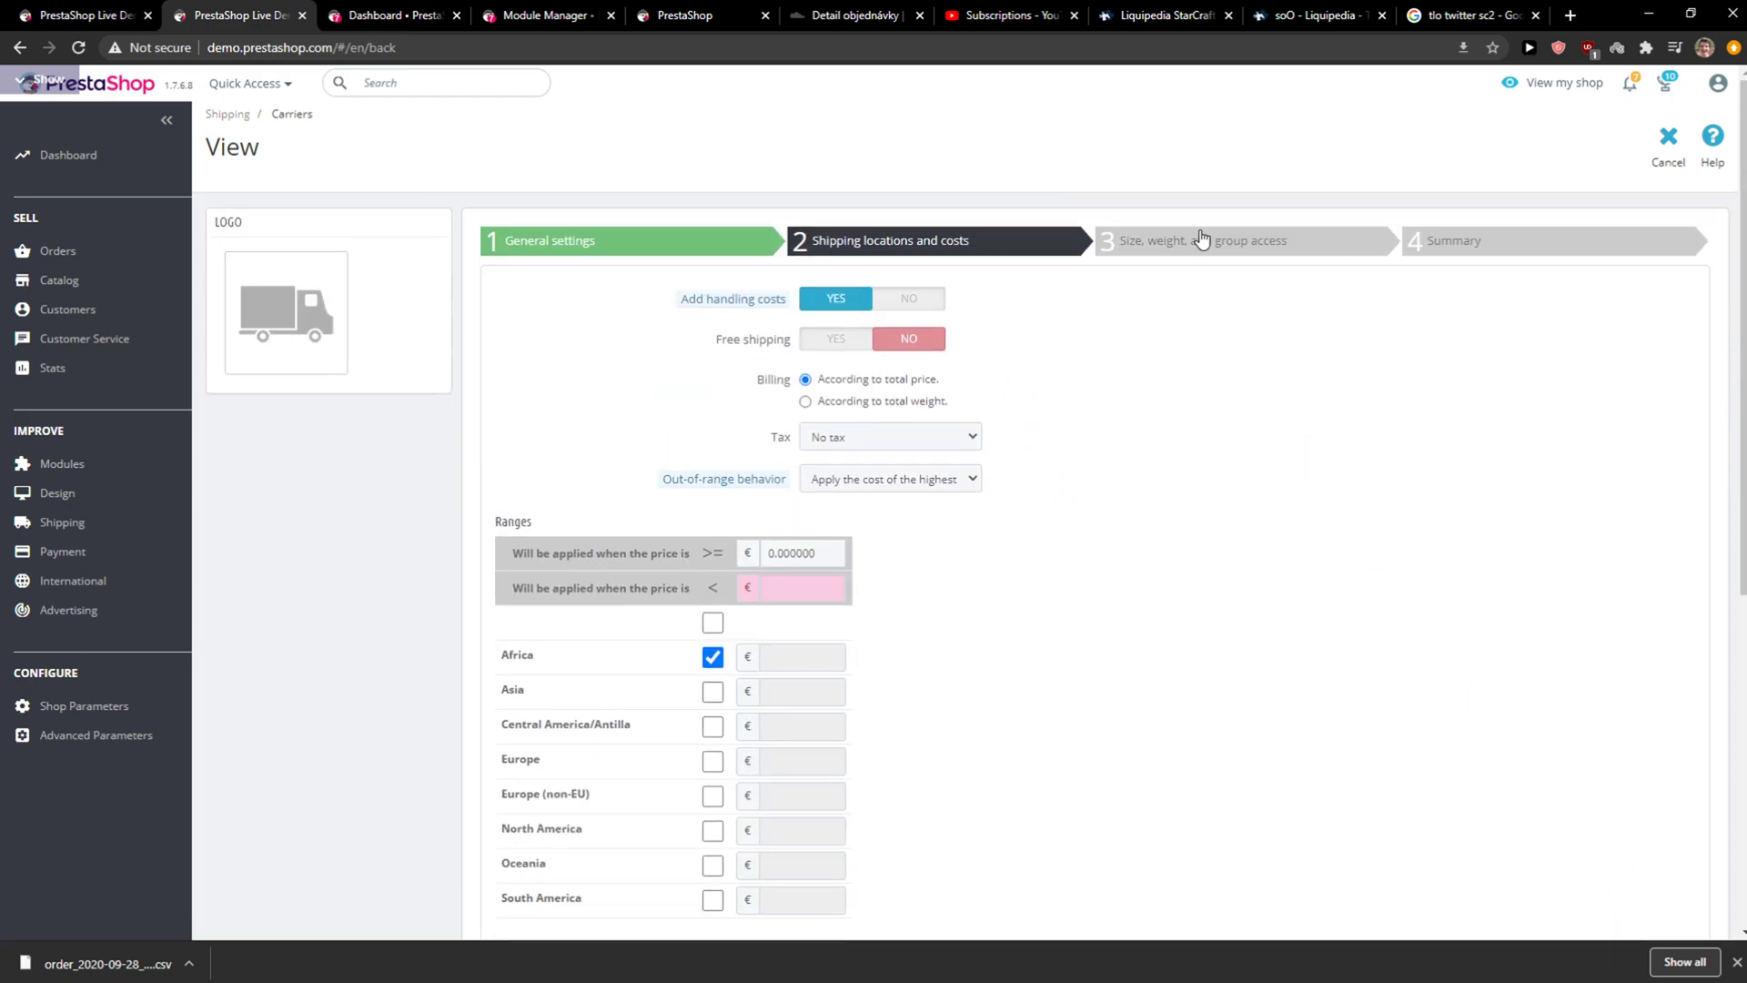
{"action": "left_click", "coordinate": [800, 587]}
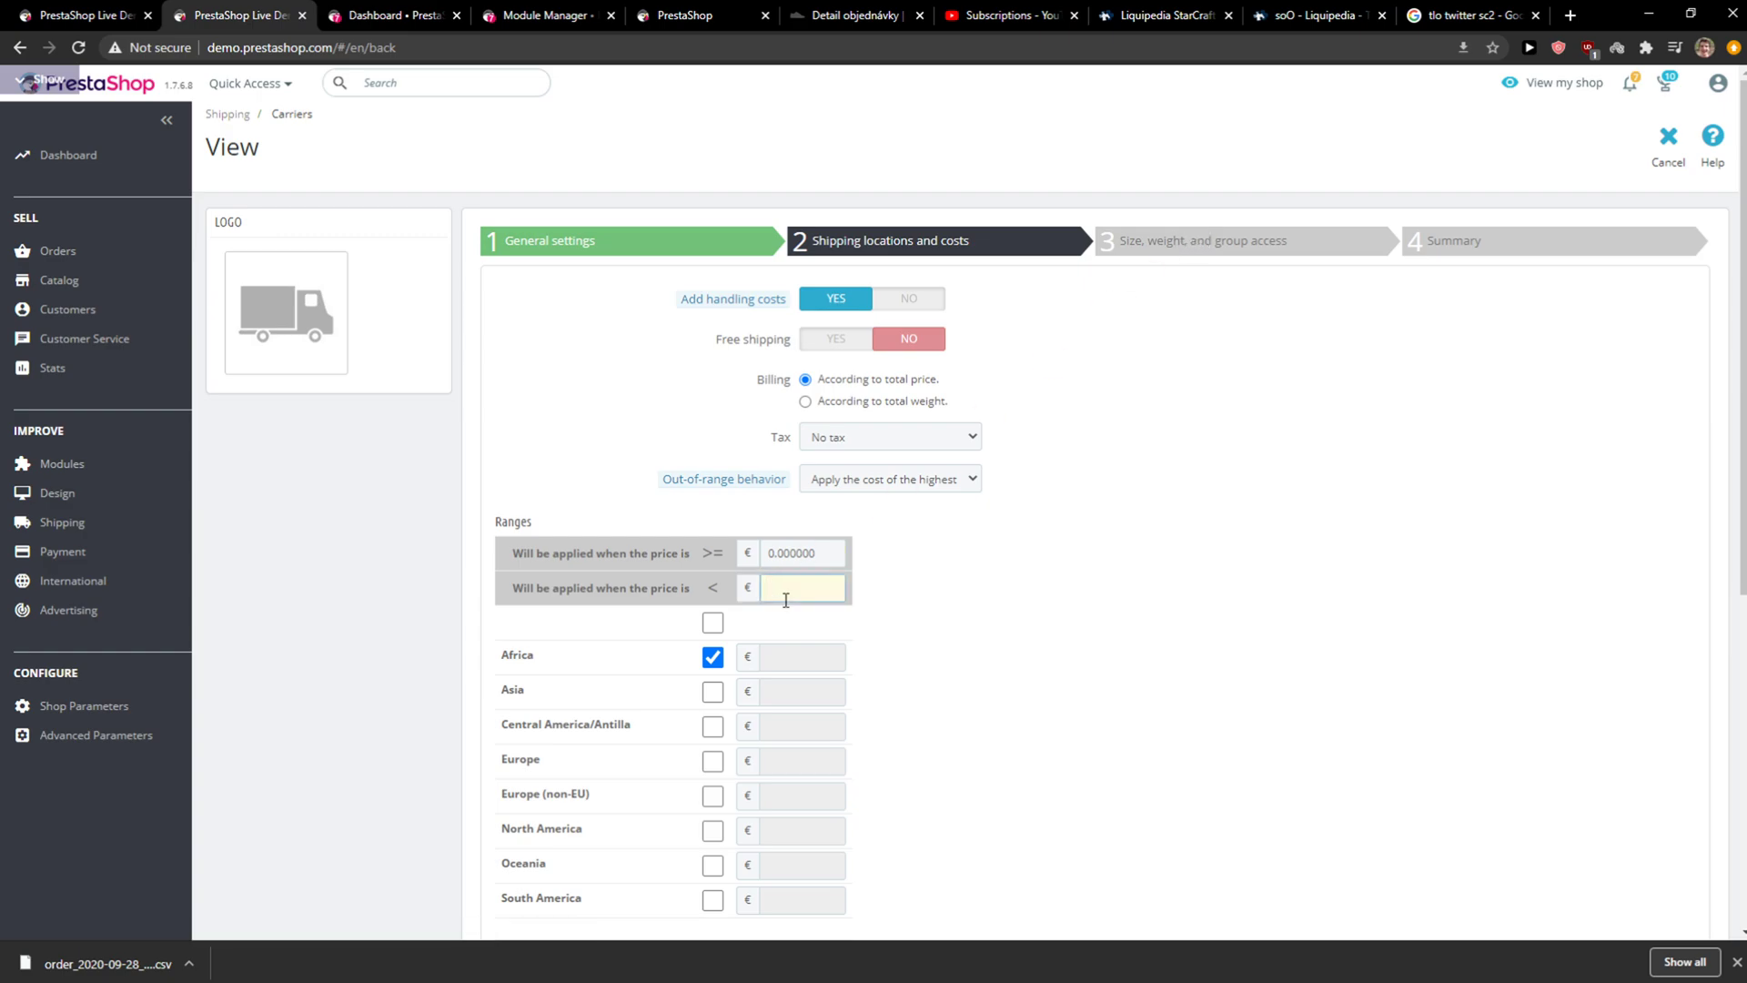
{"action": "scroll", "scroll_direction": "down", "scroll_amount": 3}
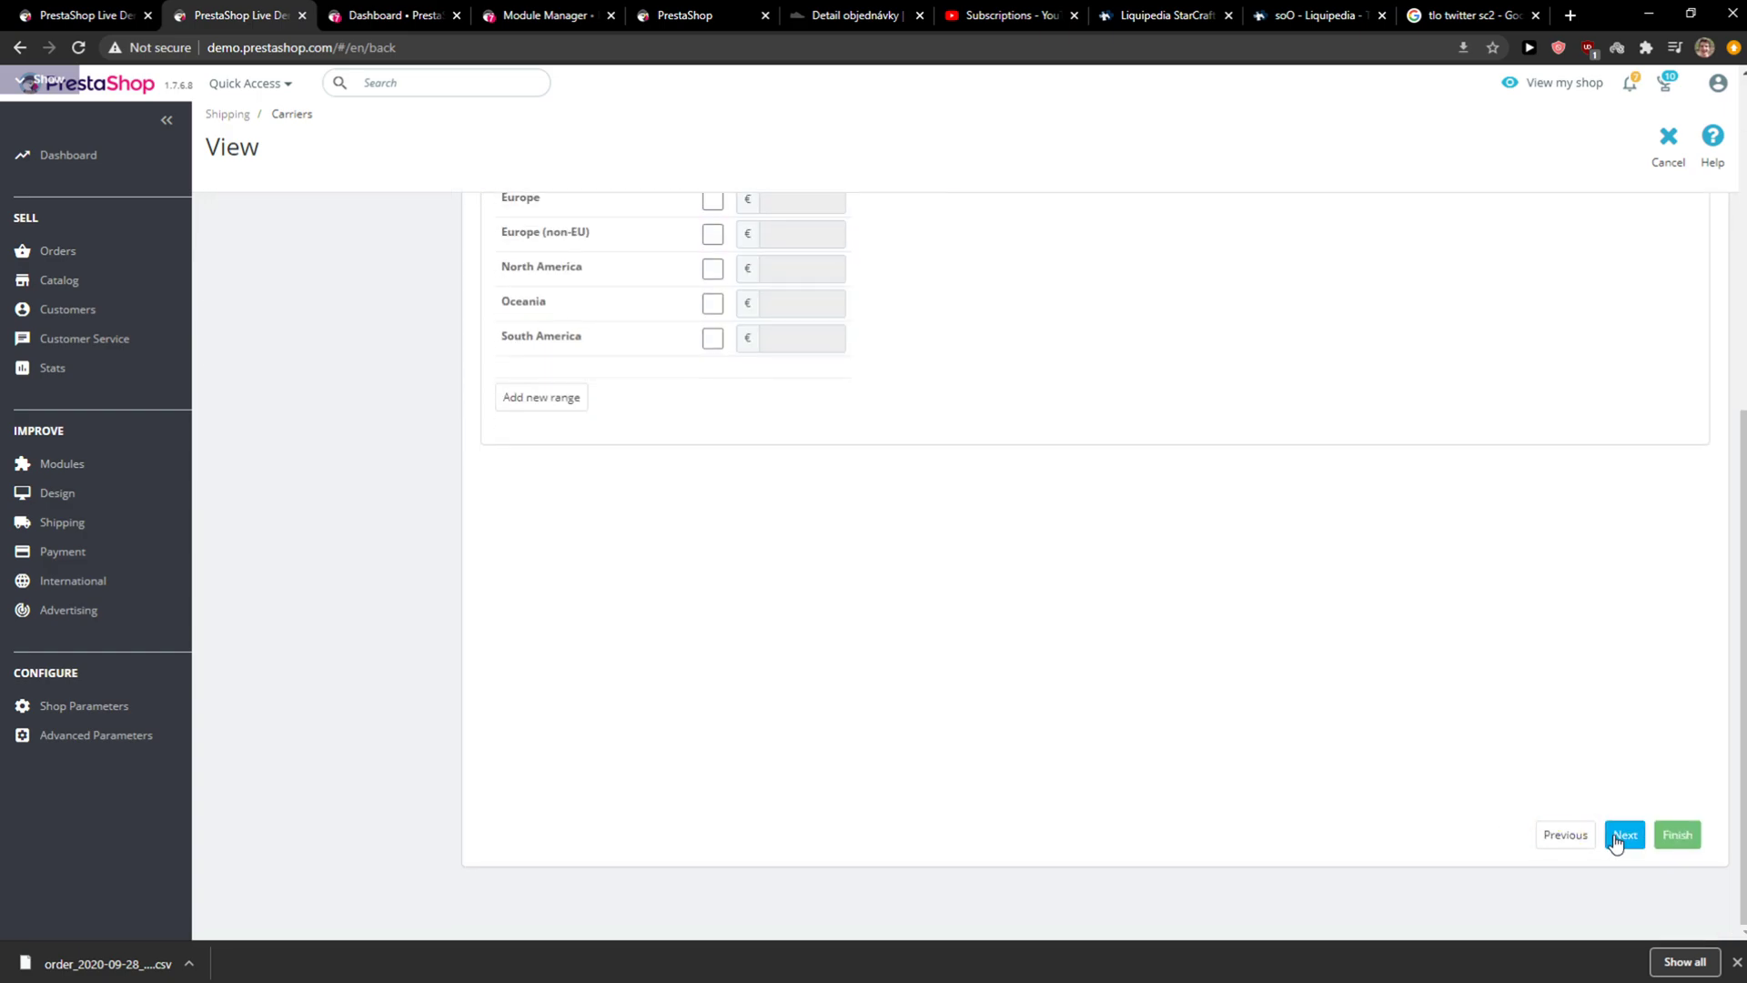
- Advance to size, weight and group access and select the maximum package weight field
{"action": "left_click", "coordinate": [1623, 834]}
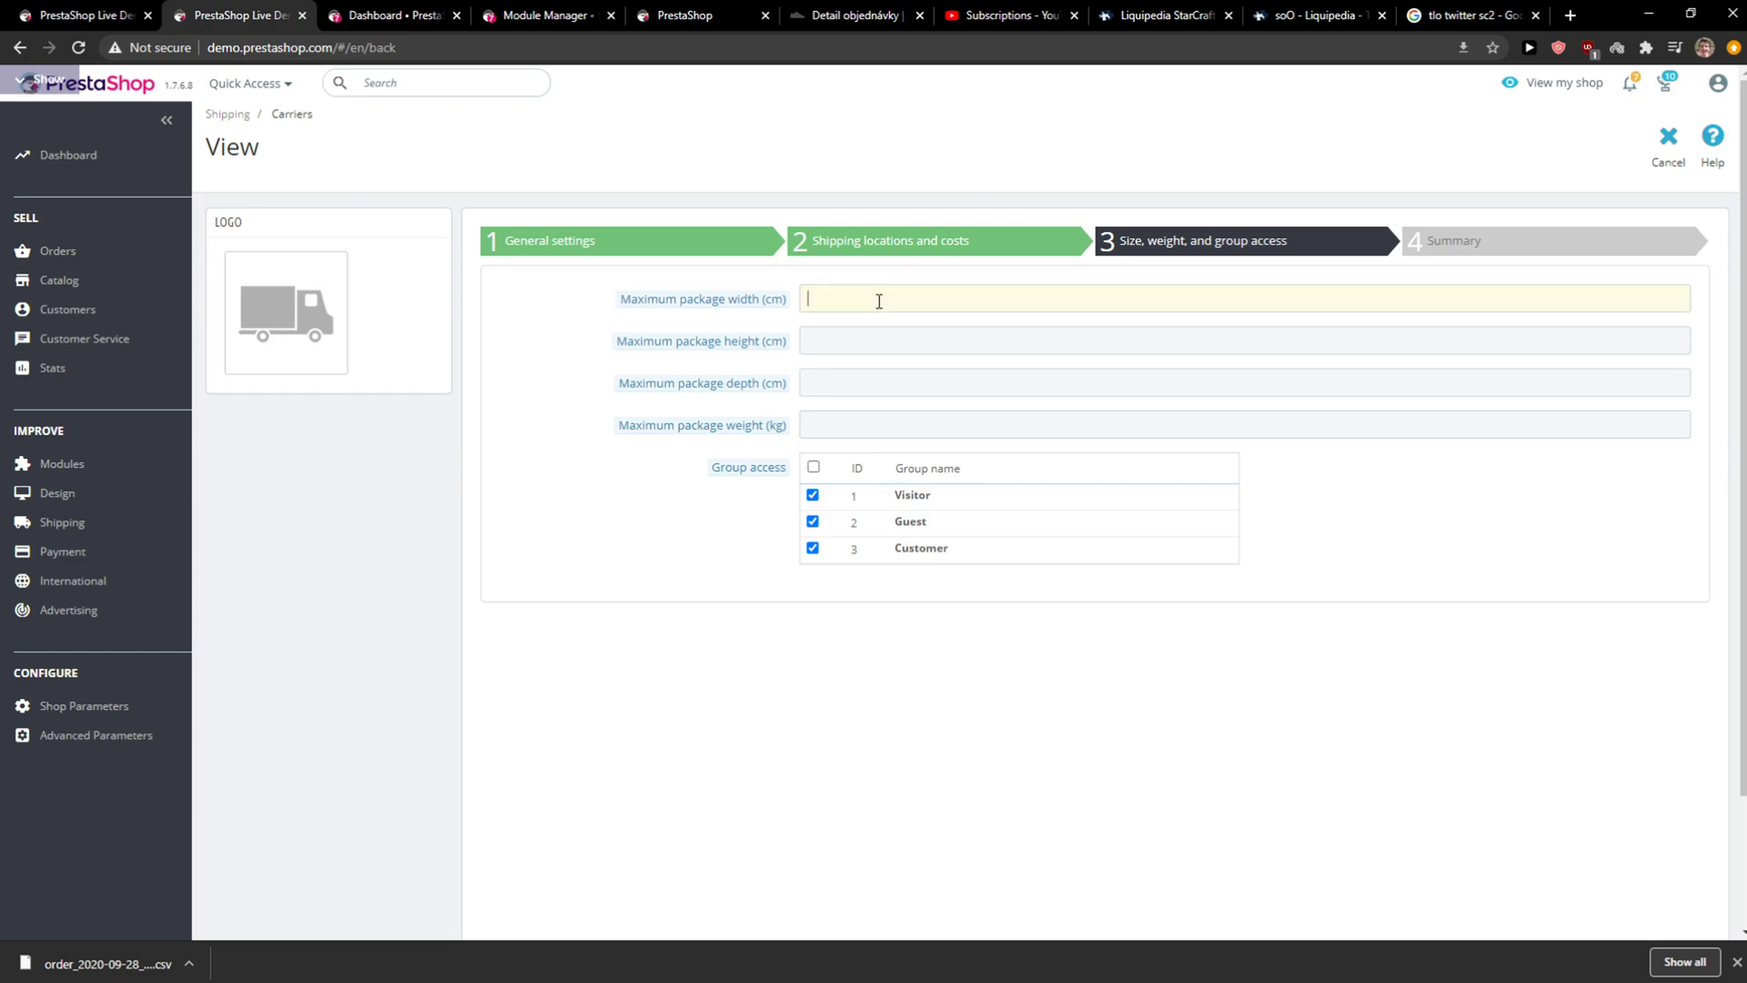
{"action": "left_click", "coordinate": [1242, 339]}
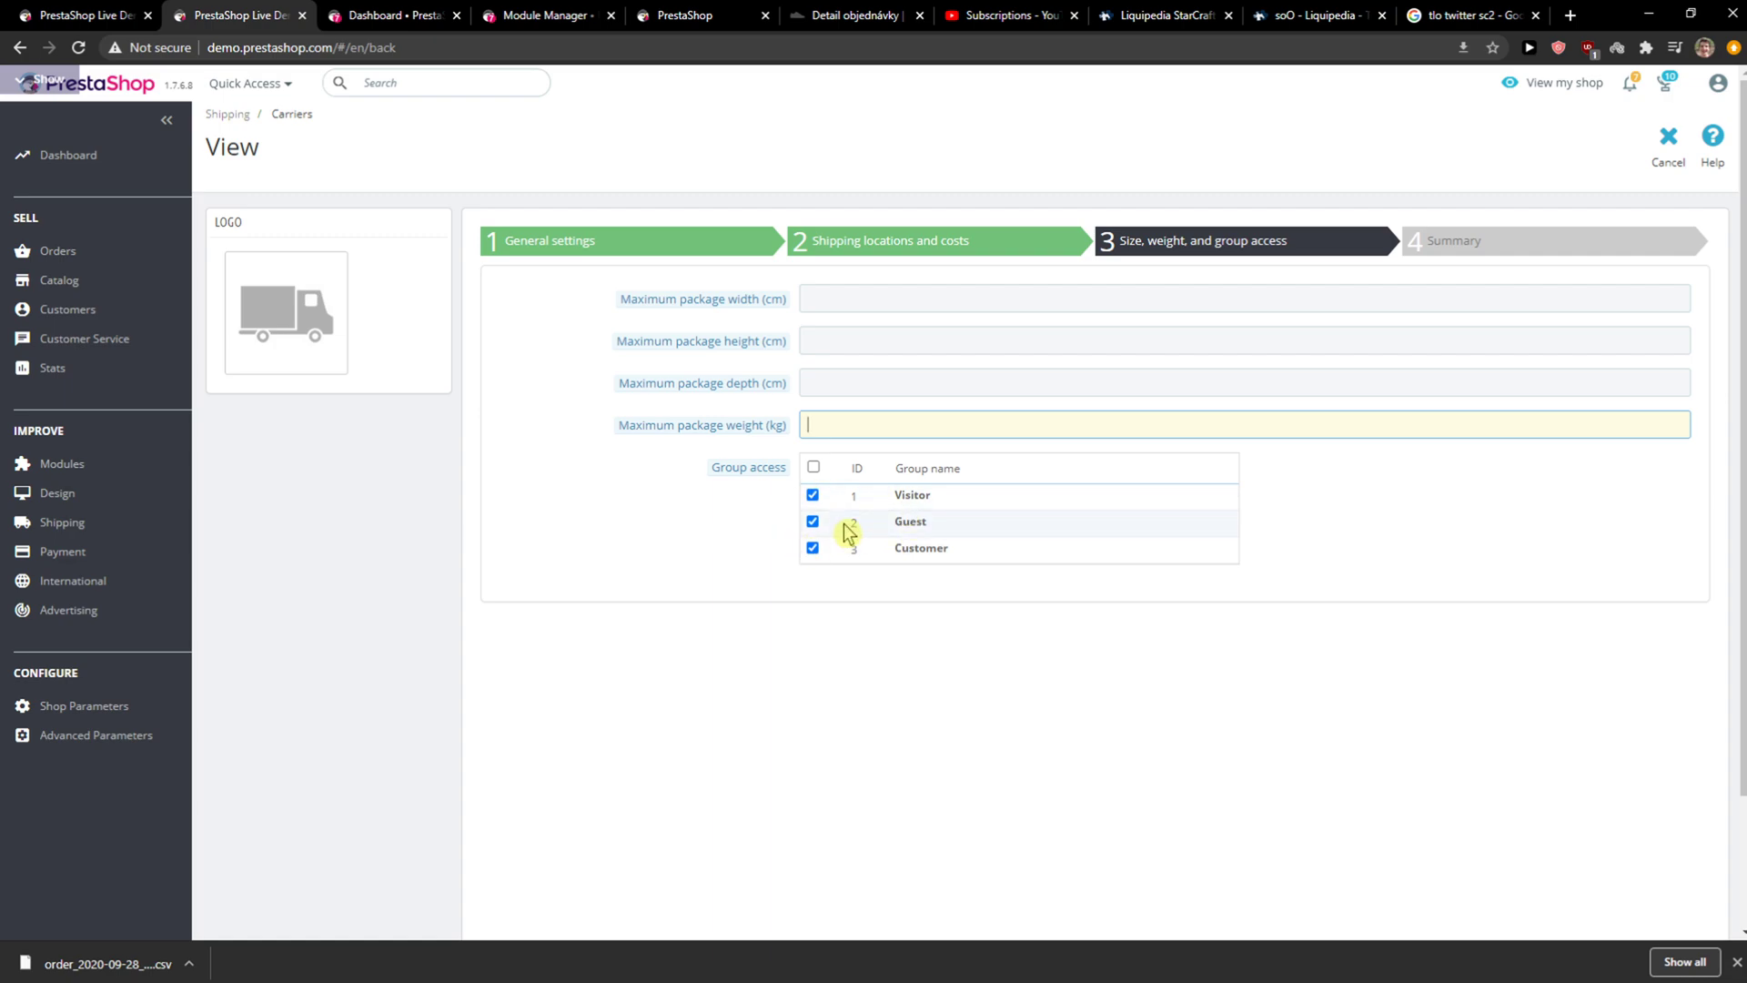
{"action": "scroll", "scroll_direction": "down", "scroll_amount": 3}
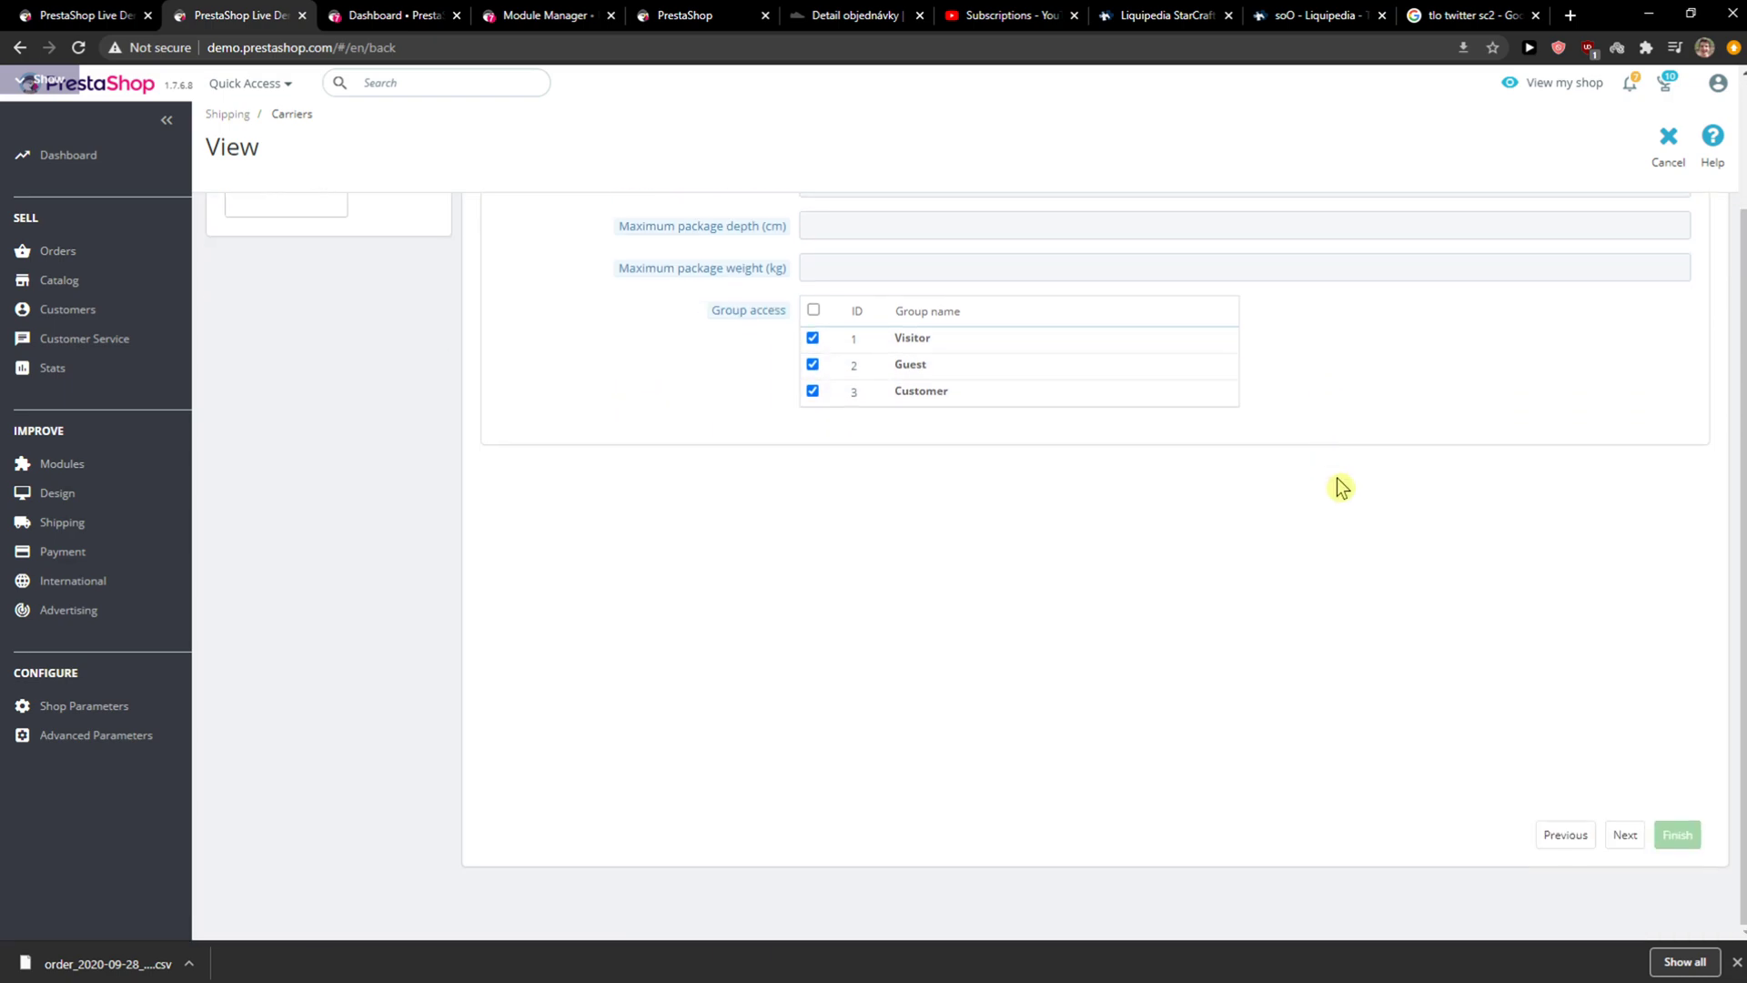